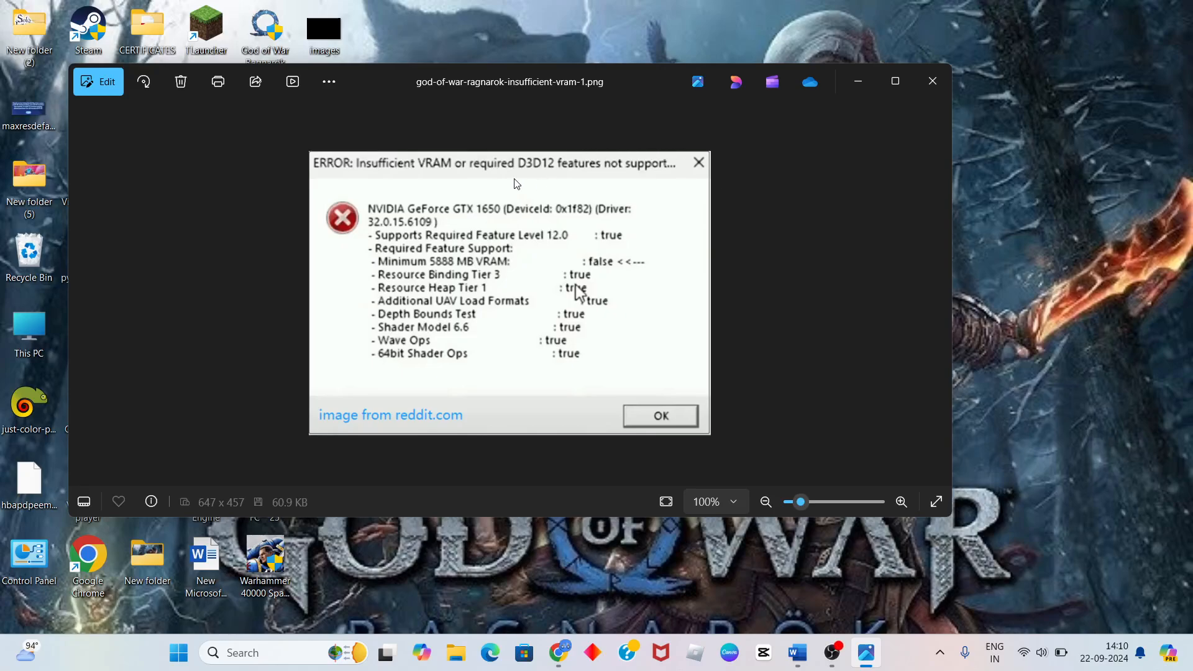
{"action": "mouse_move", "coordinate": [448, 184]}
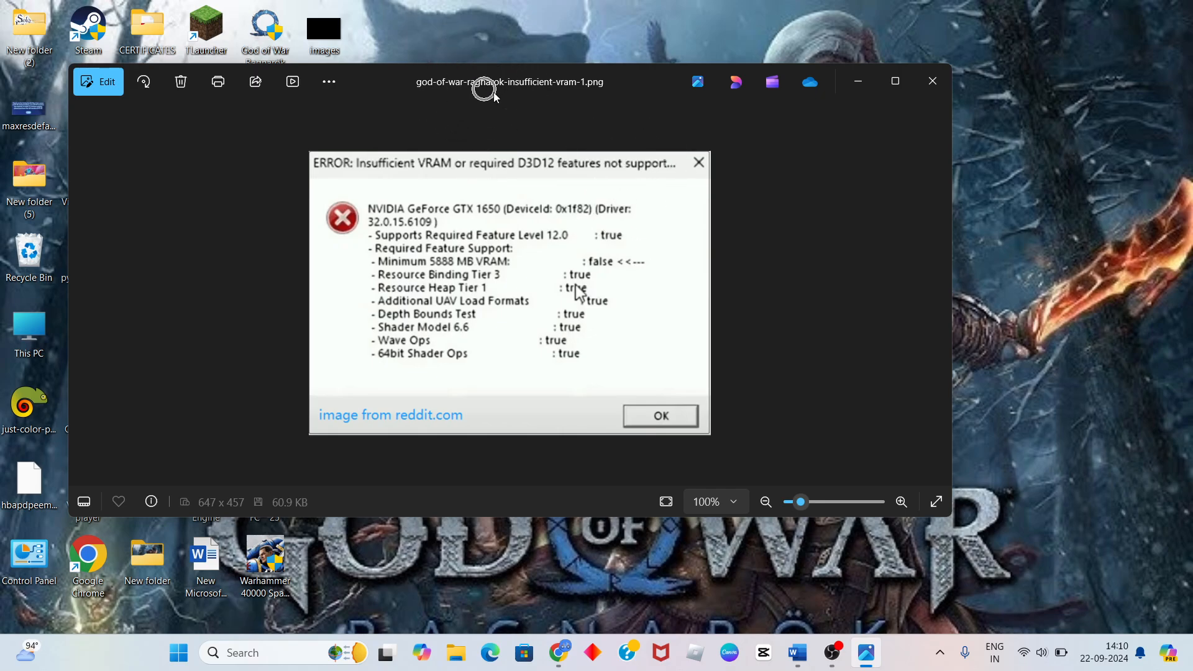
{"action": "mouse_move", "coordinate": [859, 83]}
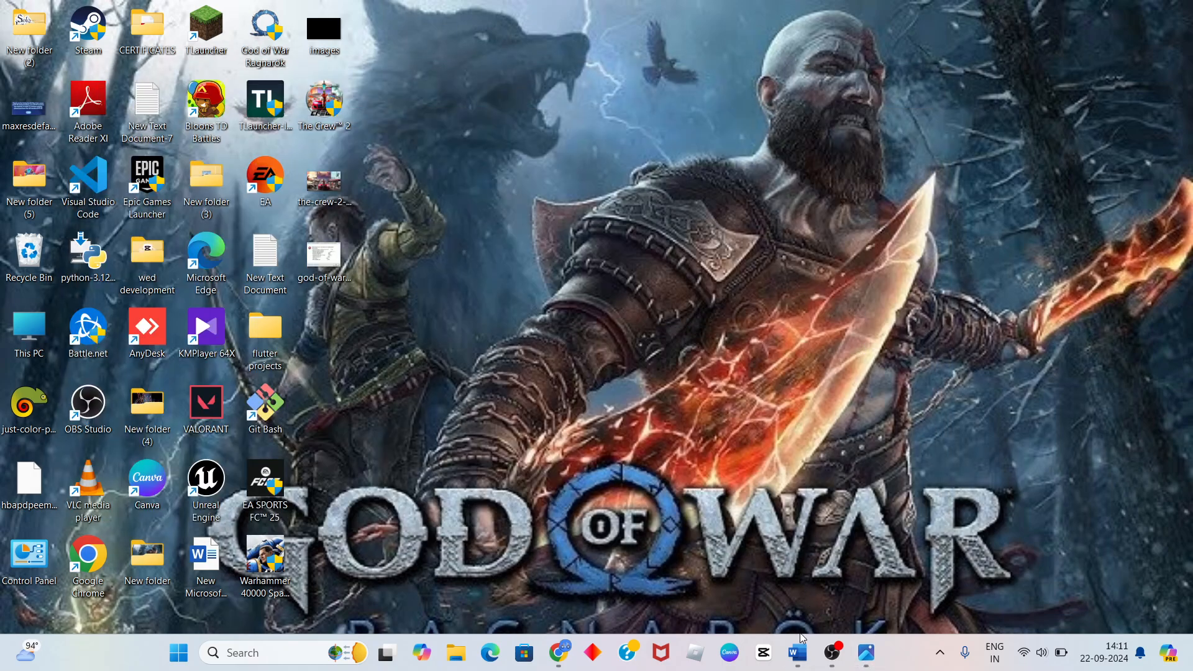
Step: Restore the Word window showing the Ragnarok VRAM error fix guide
{"action": "left_click", "coordinate": [795, 653]}
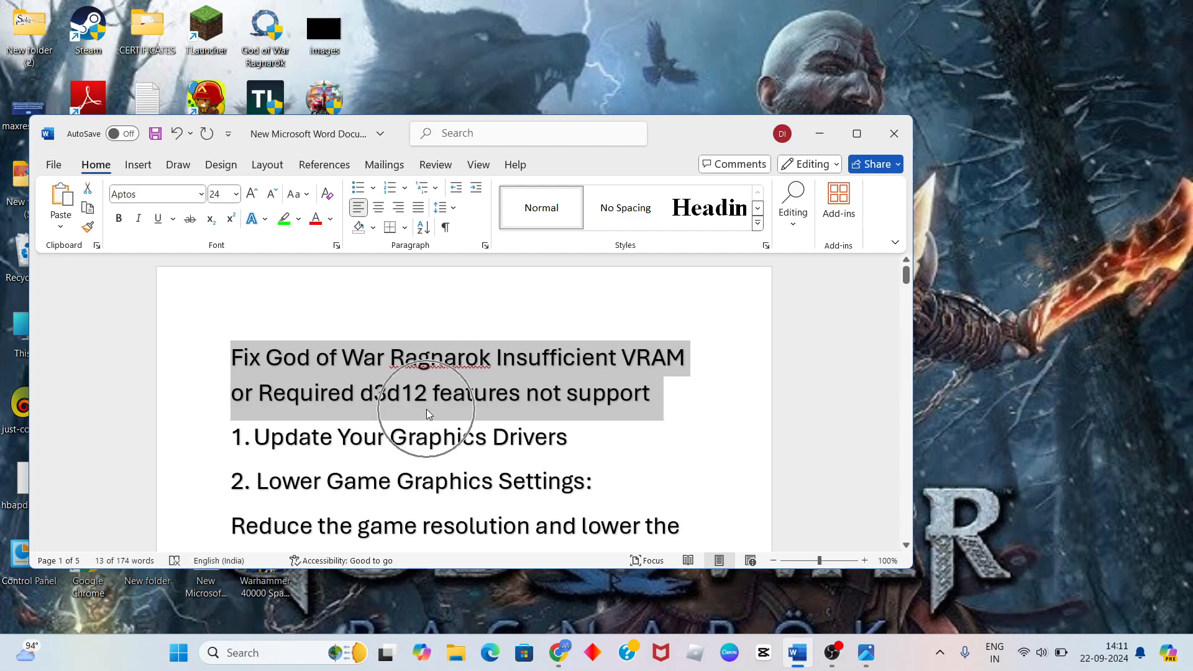
{"action": "mouse_move", "coordinate": [478, 391]}
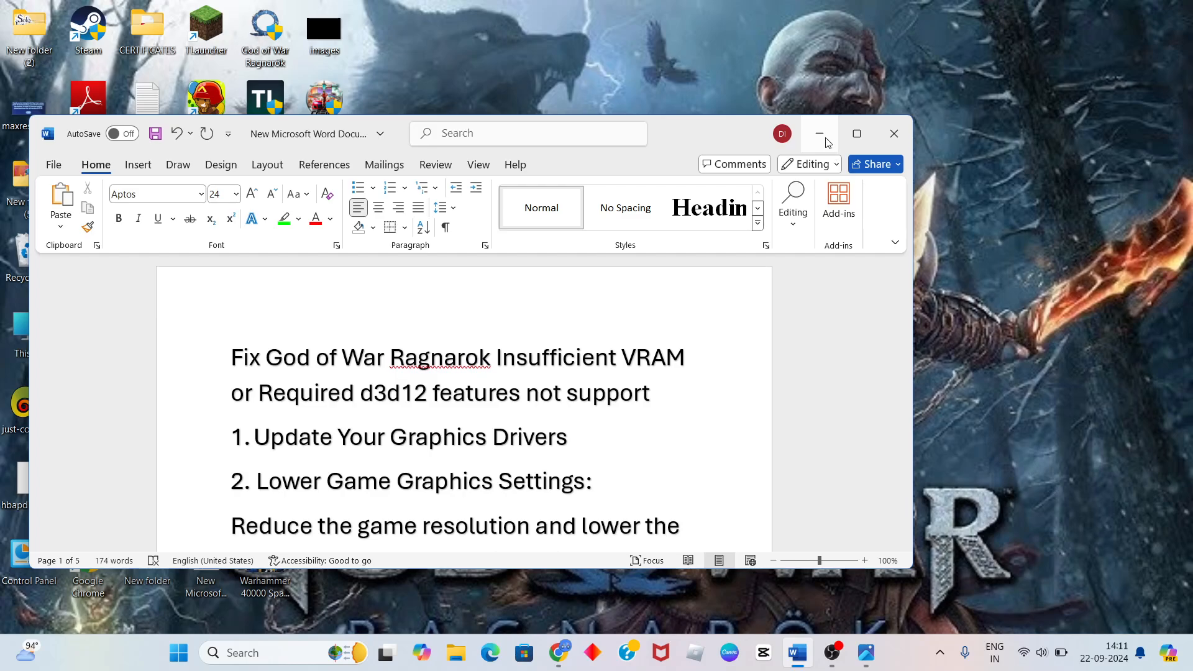
Step: Launch Device Manager from Windows search
{"action": "left_click", "coordinate": [819, 133]}
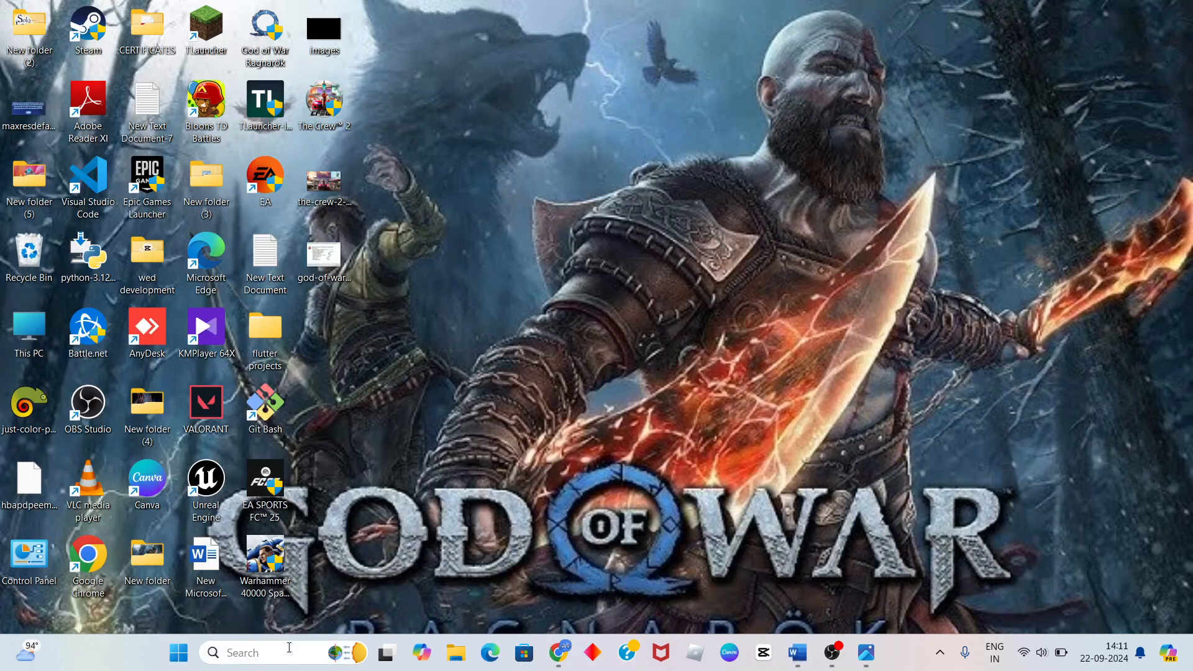
{"action": "type", "text": "device Manager"}
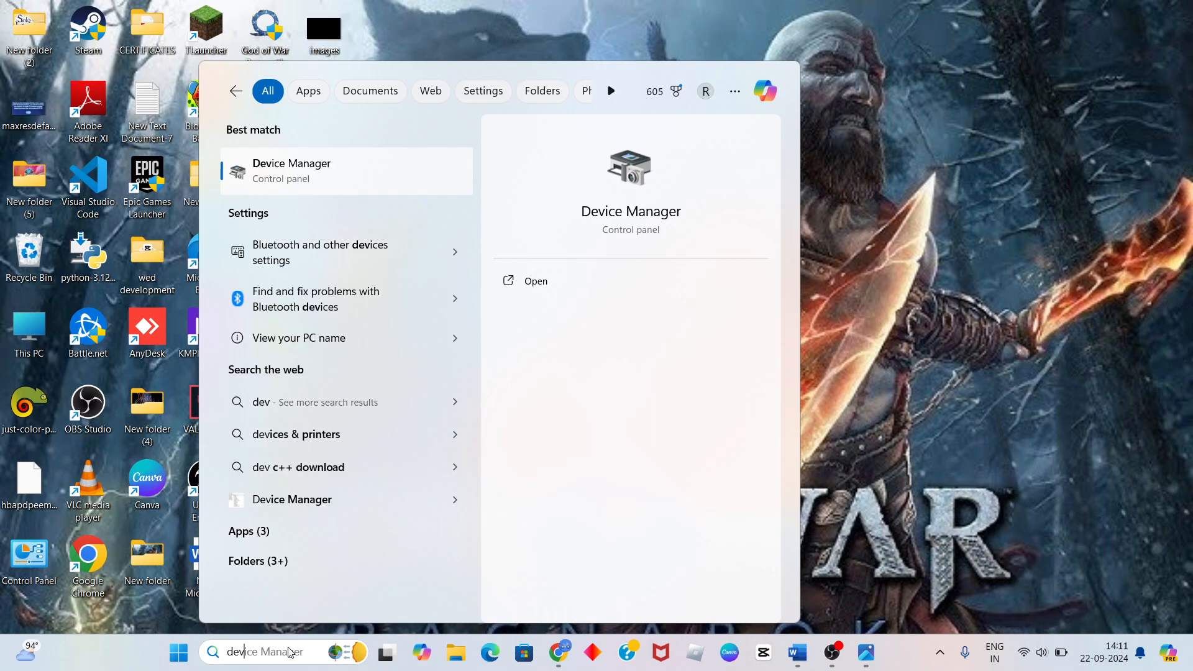
{"action": "left_click", "coordinate": [535, 281]}
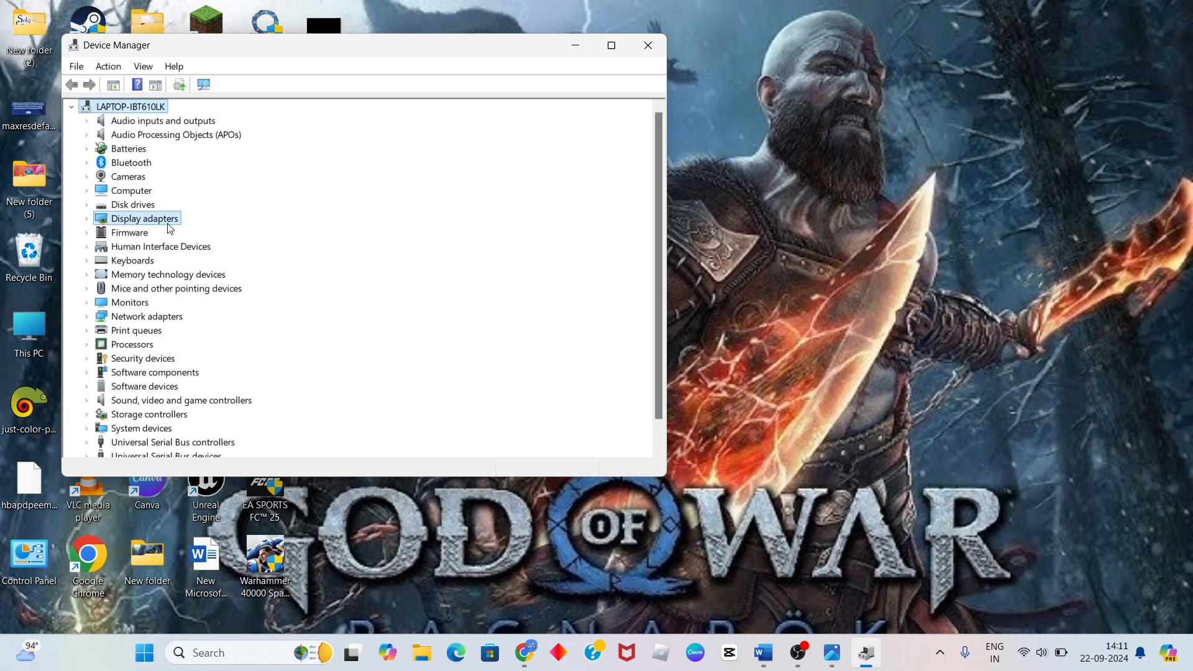
Step: Search automatically for a newer NVIDIA GeForce RTX 3050 driver under Display adapters
{"action": "left_click", "coordinate": [144, 219]}
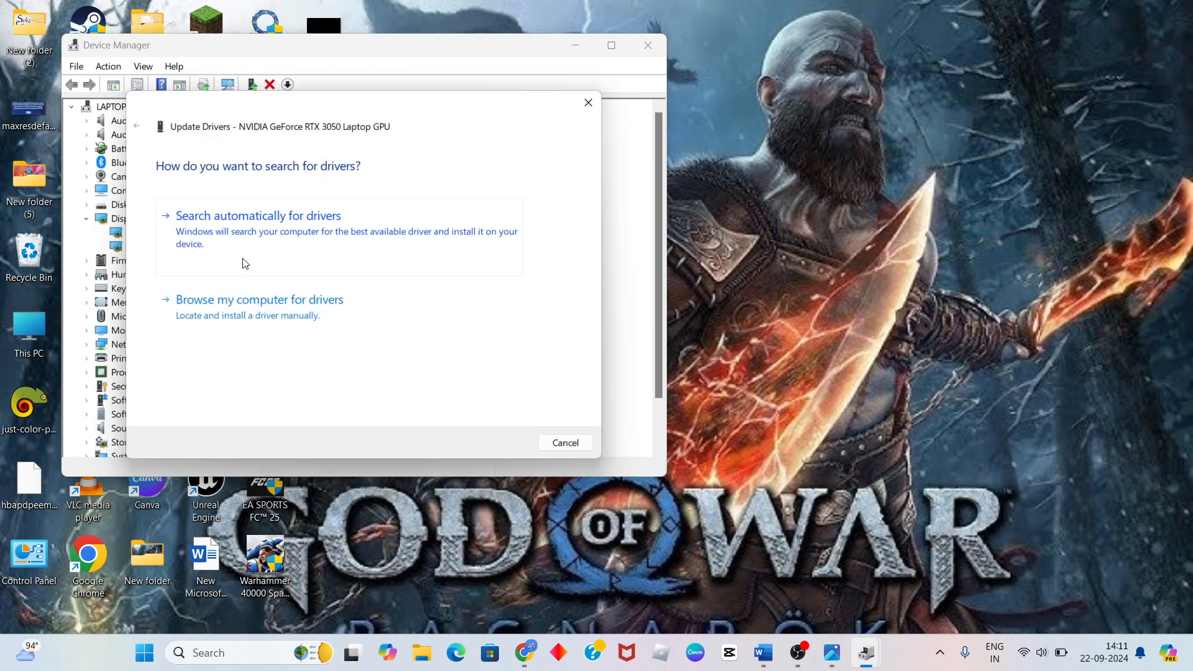
{"action": "left_click", "coordinate": [257, 215]}
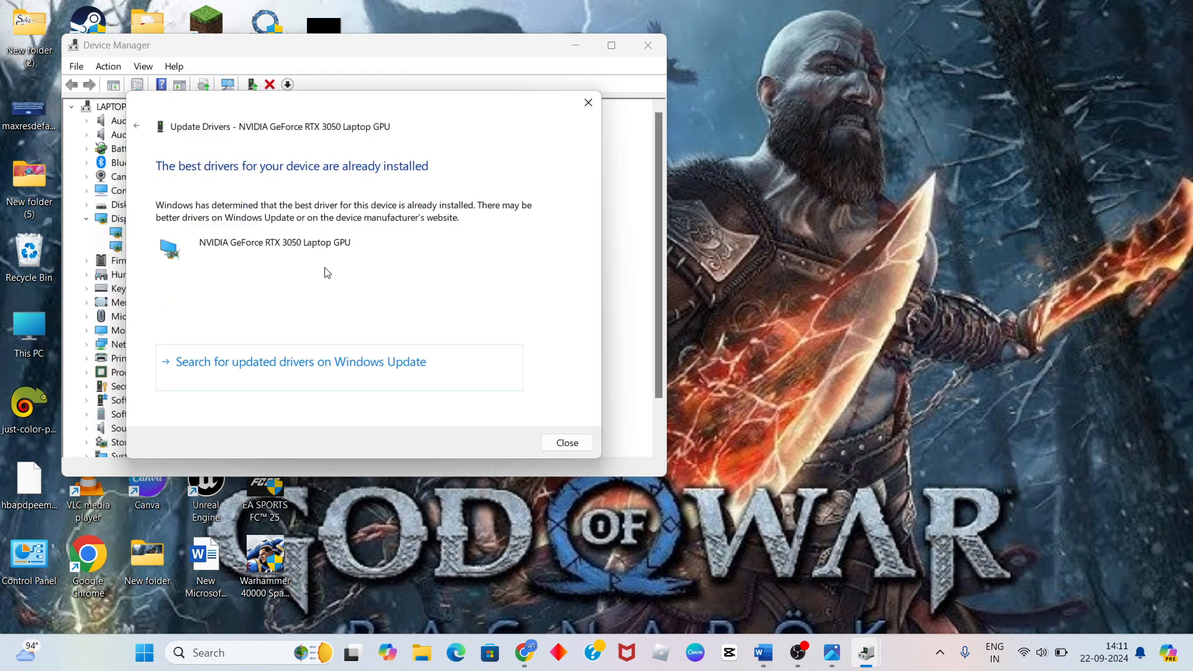
{"action": "mouse_move", "coordinate": [341, 283]}
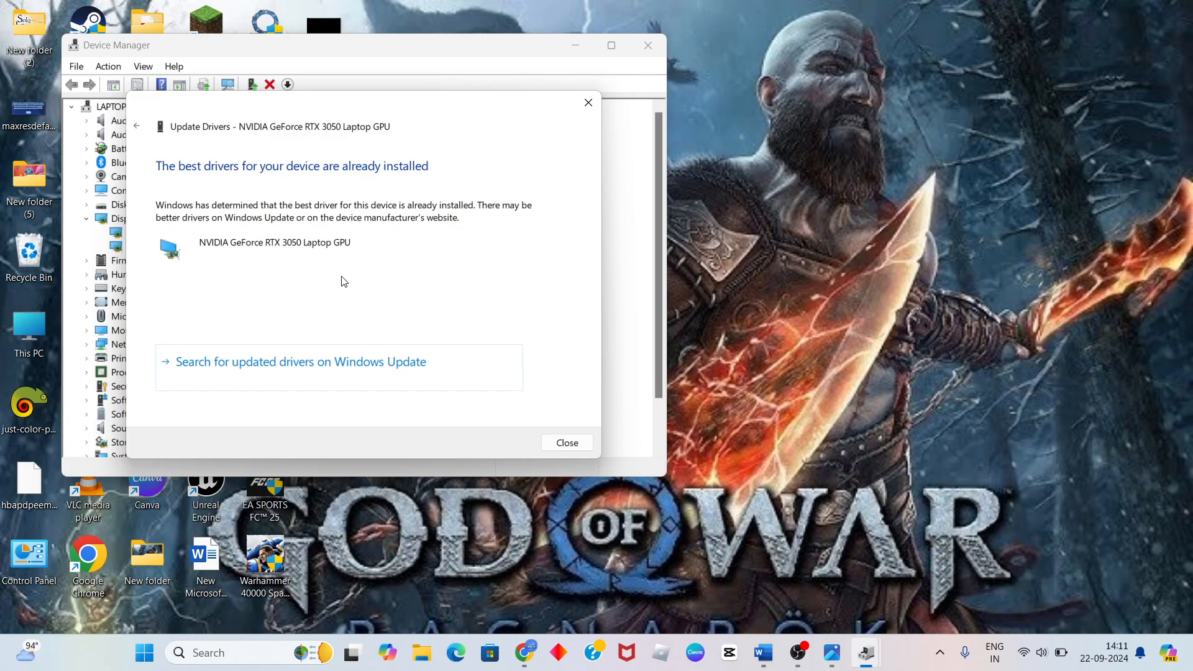
{"action": "mouse_move", "coordinate": [442, 356]}
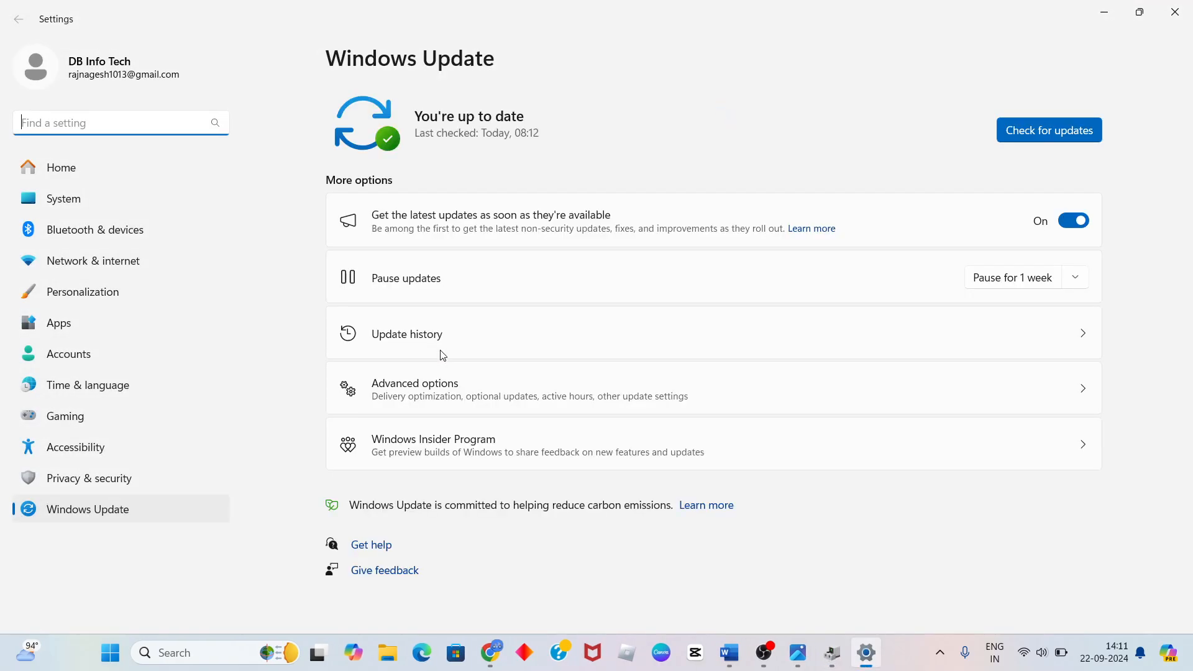
{"action": "mouse_move", "coordinate": [523, 274]}
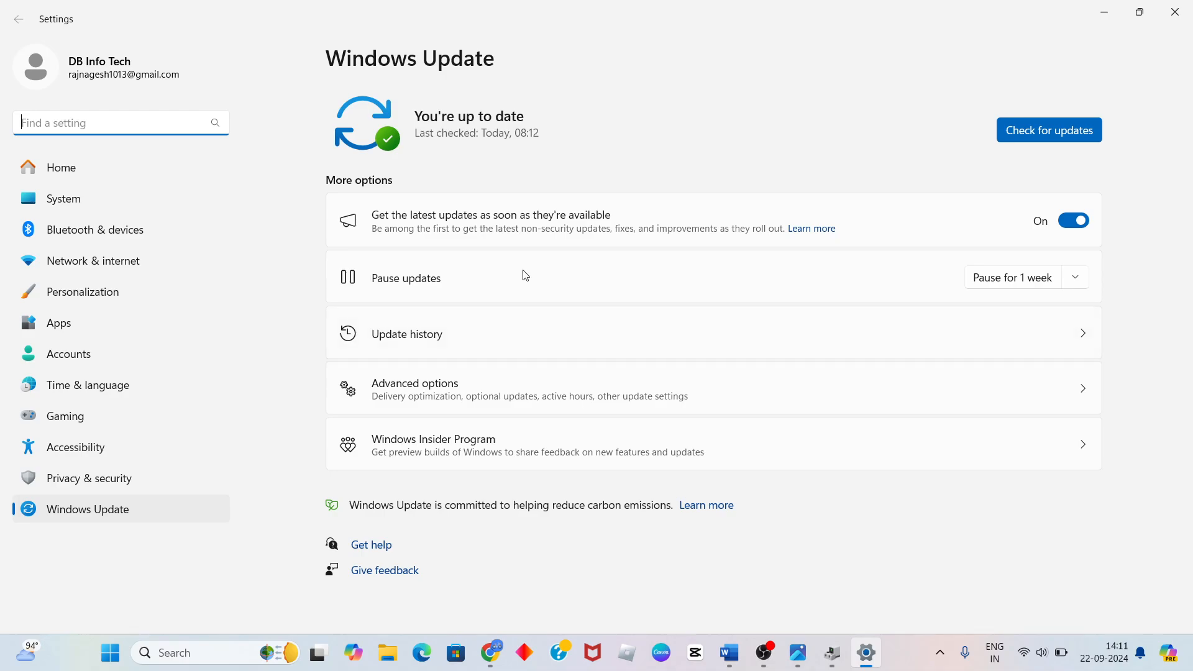
Step: Set the Windows Update page aside and close Device Manager, leaving the desktop
{"action": "left_click", "coordinate": [1049, 129]}
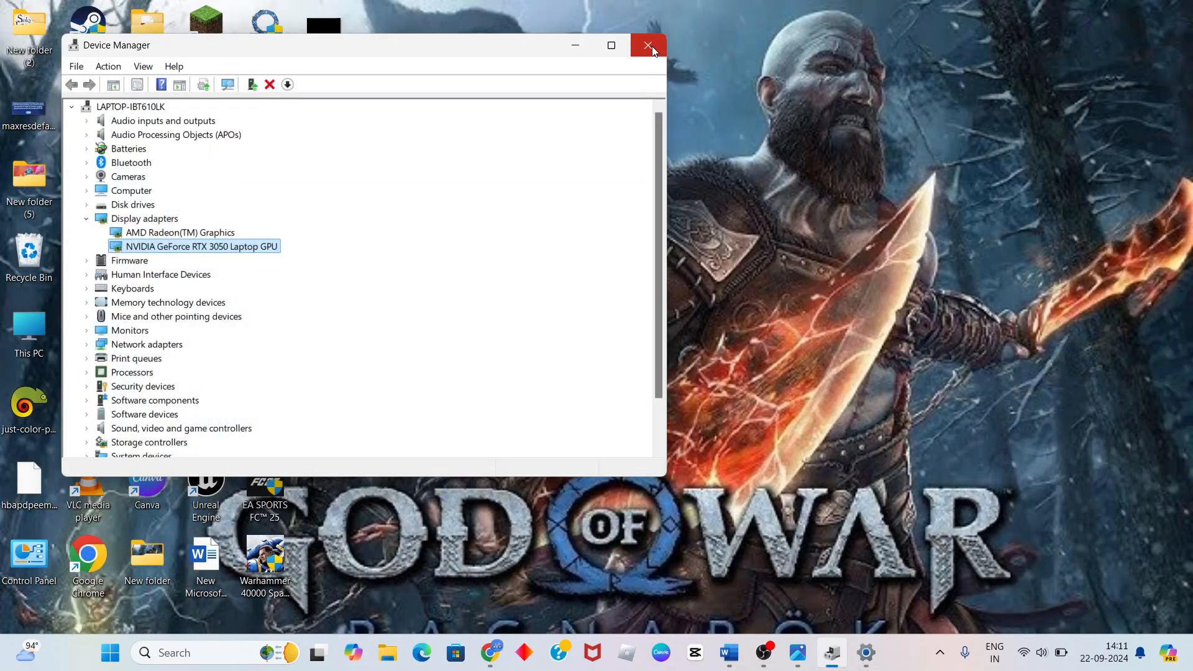
{"action": "left_click", "coordinate": [648, 45]}
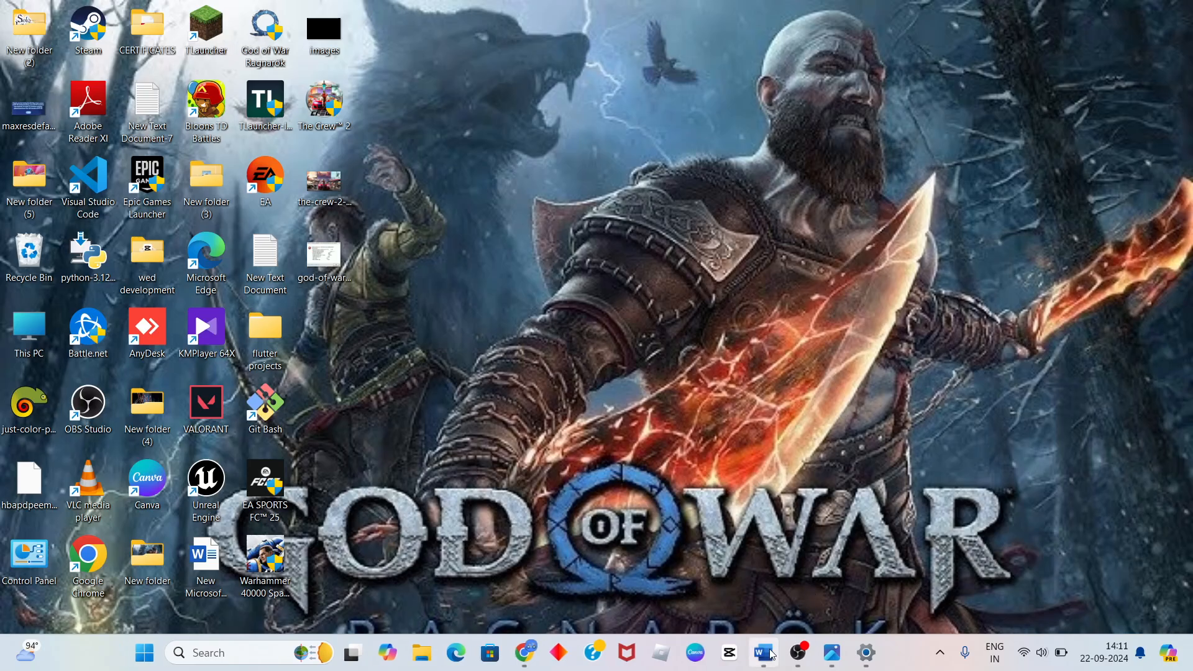
Step: Return to the guide and scroll down to the graphics-settings and background-apps tips
{"action": "left_click", "coordinate": [762, 652]}
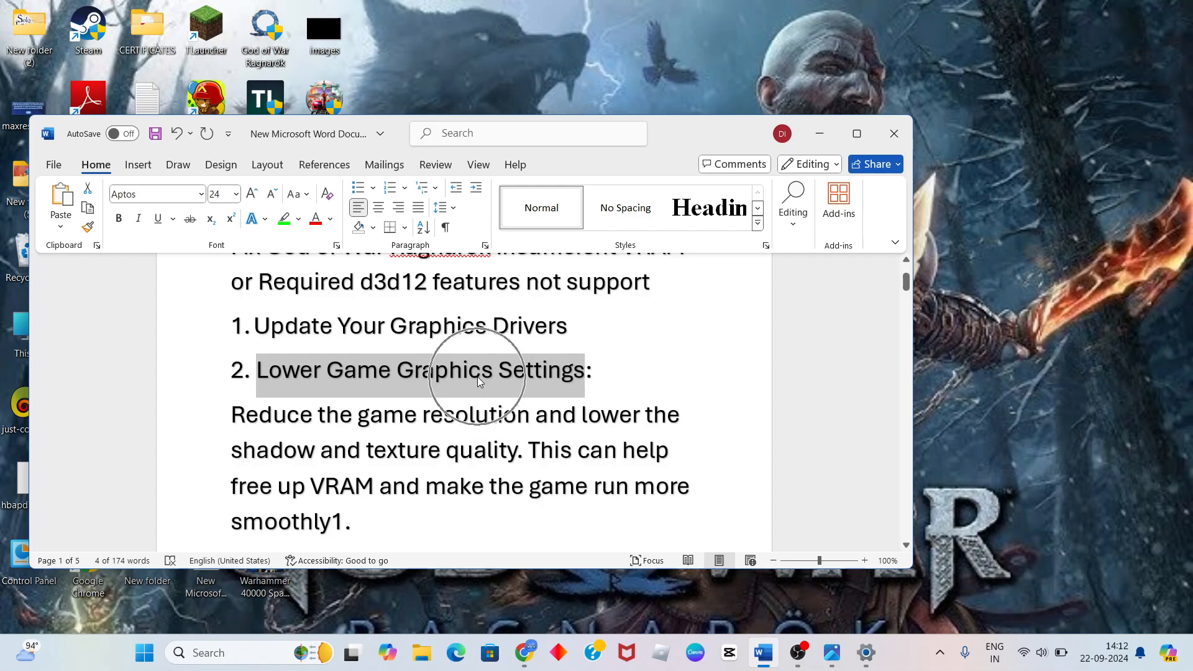
{"action": "scroll", "scroll_direction": "down", "scroll_amount": 3}
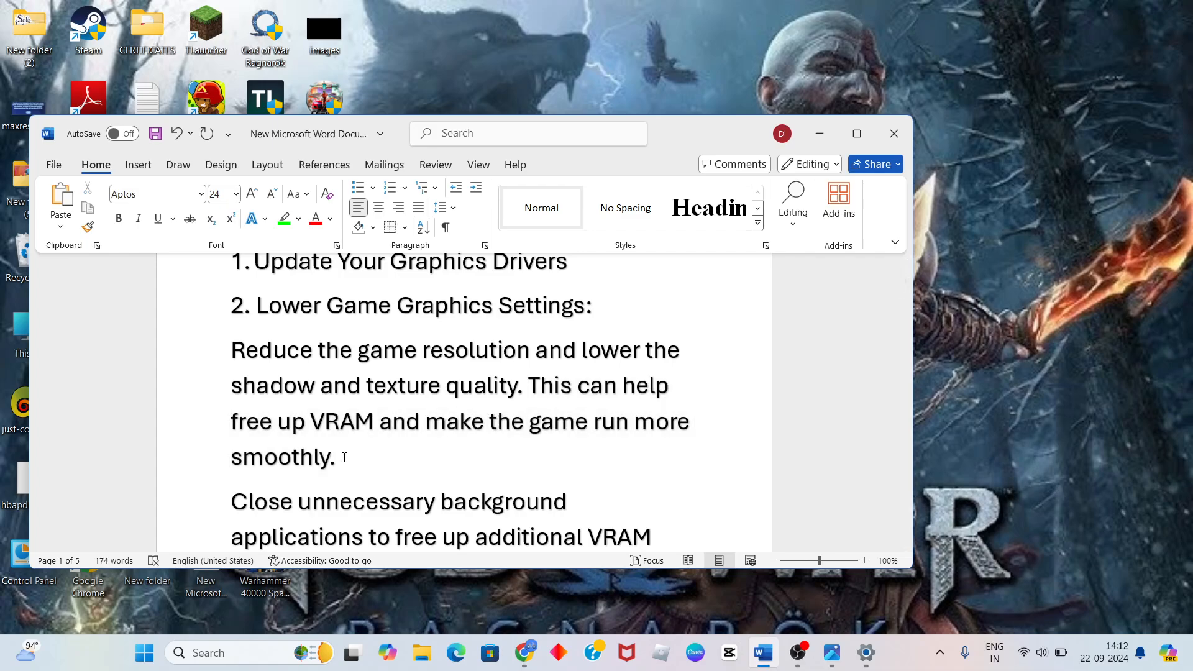
{"action": "scroll", "scroll_direction": "down", "scroll_amount": 3}
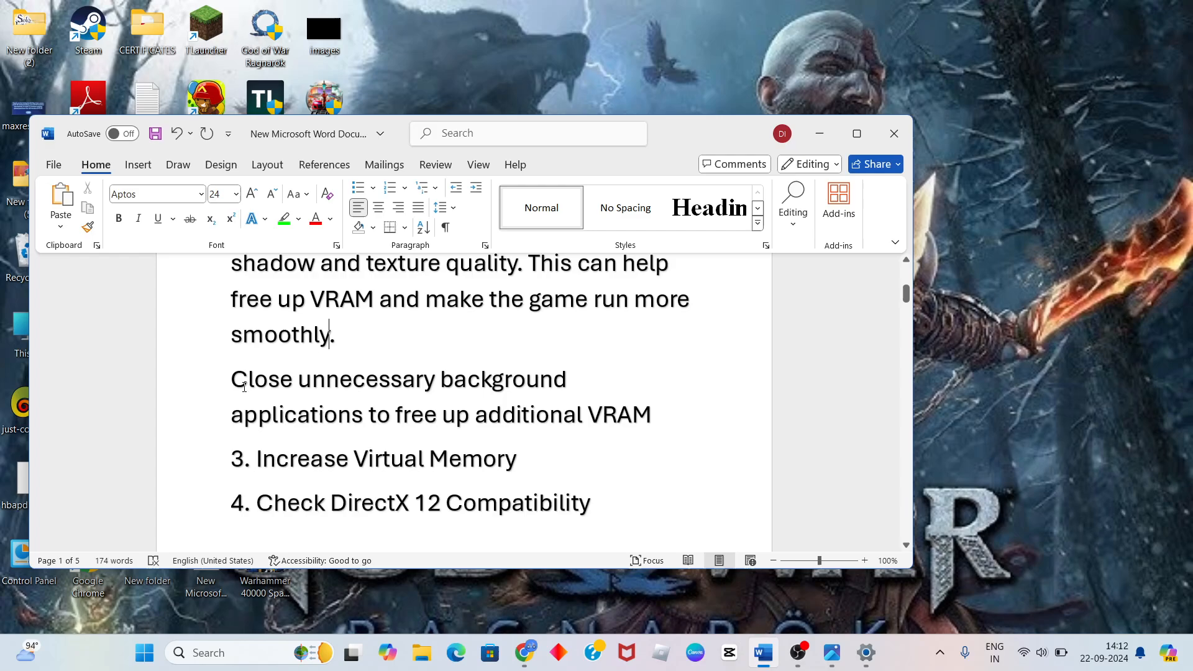
Step: Highlight the 'Close unnecessary background applications' sentence
{"action": "left_click_drag", "start_coordinate": [231, 379], "coordinate": [440, 416]}
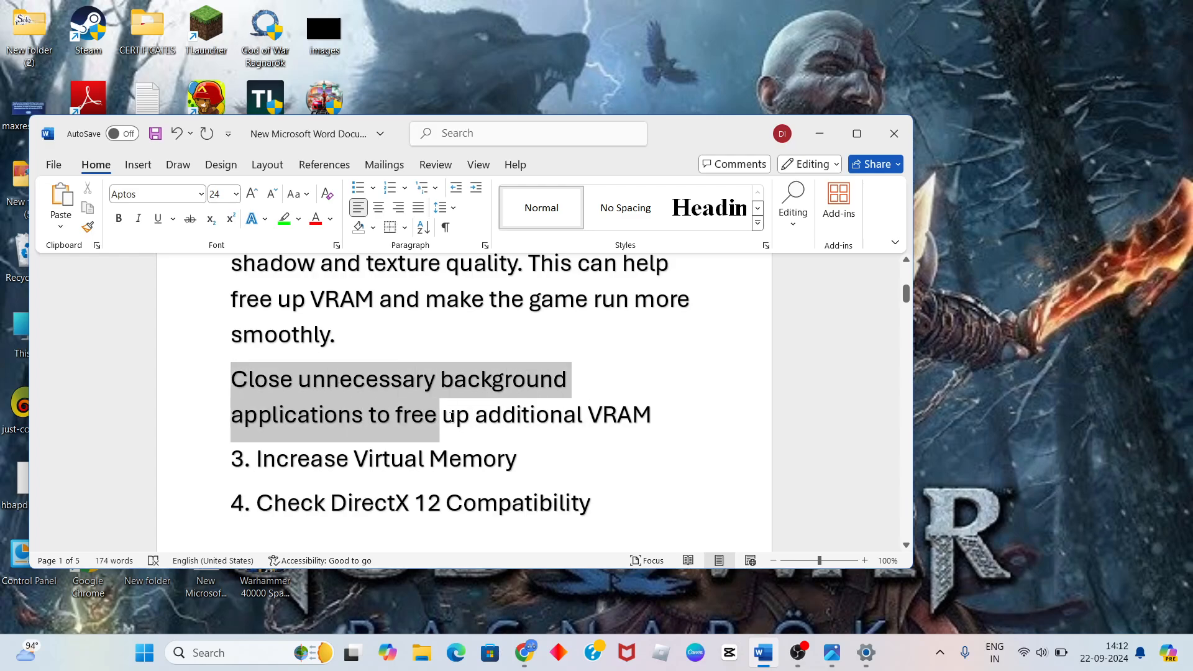
{"action": "left_click_drag", "start_coordinate": [439, 415], "coordinate": [653, 416]}
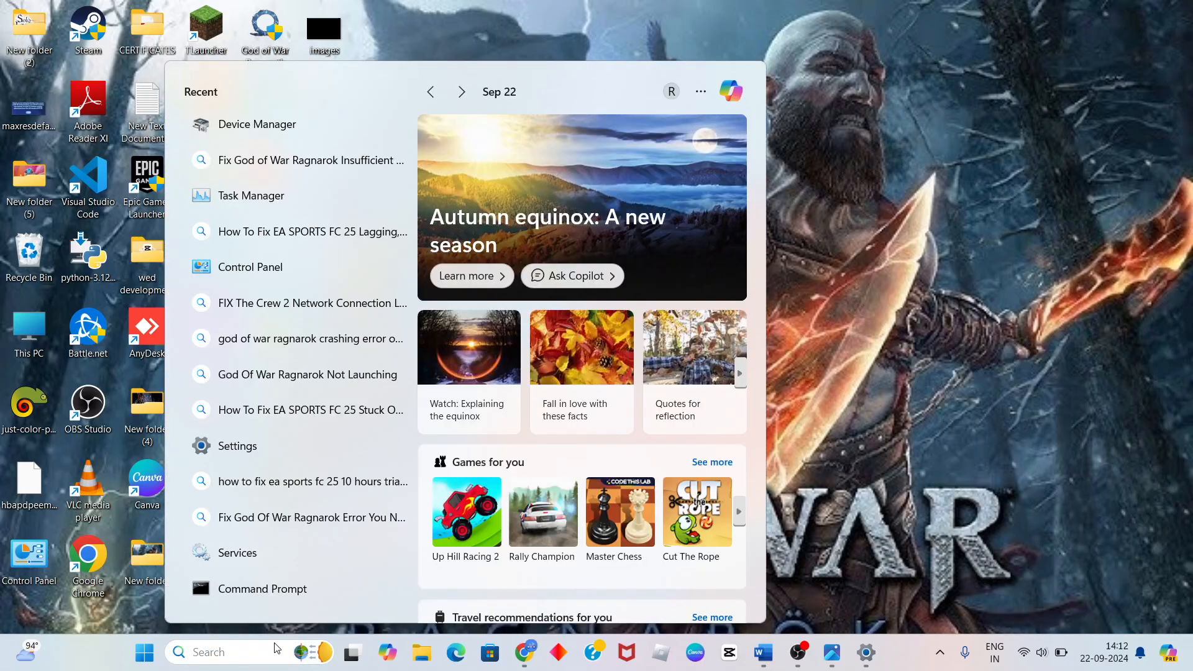
Step: Reach the Virtual Memory settings through advanced system properties and Performance options
{"action": "type", "text": "ed"}
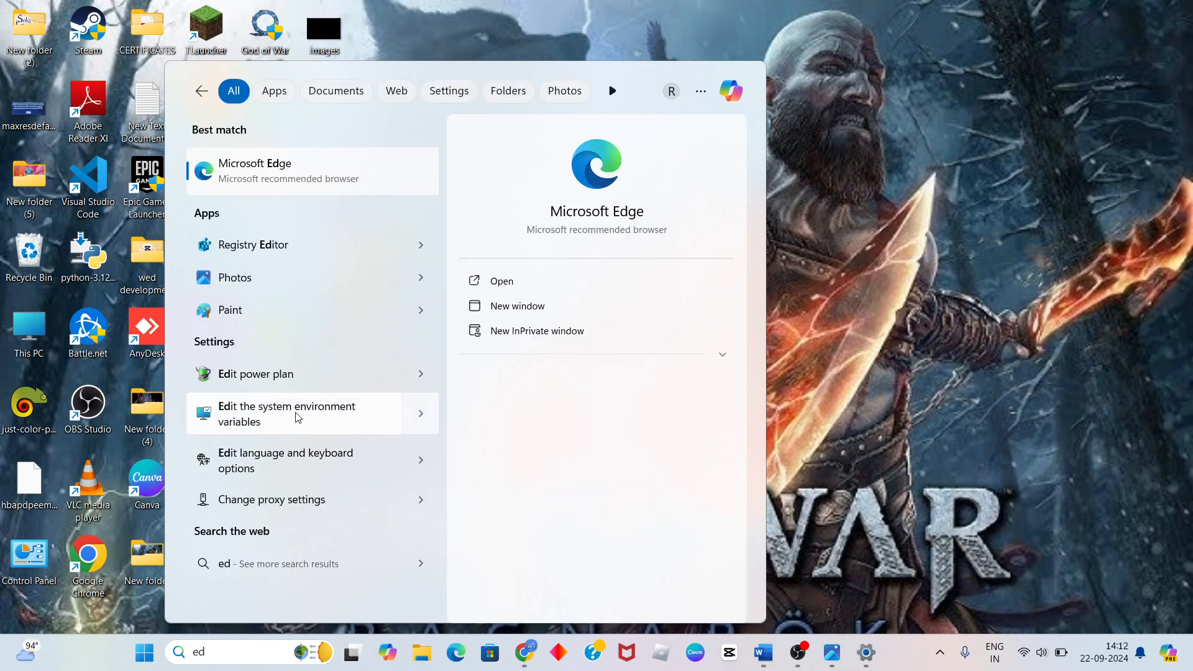
{"action": "left_click", "coordinate": [287, 413]}
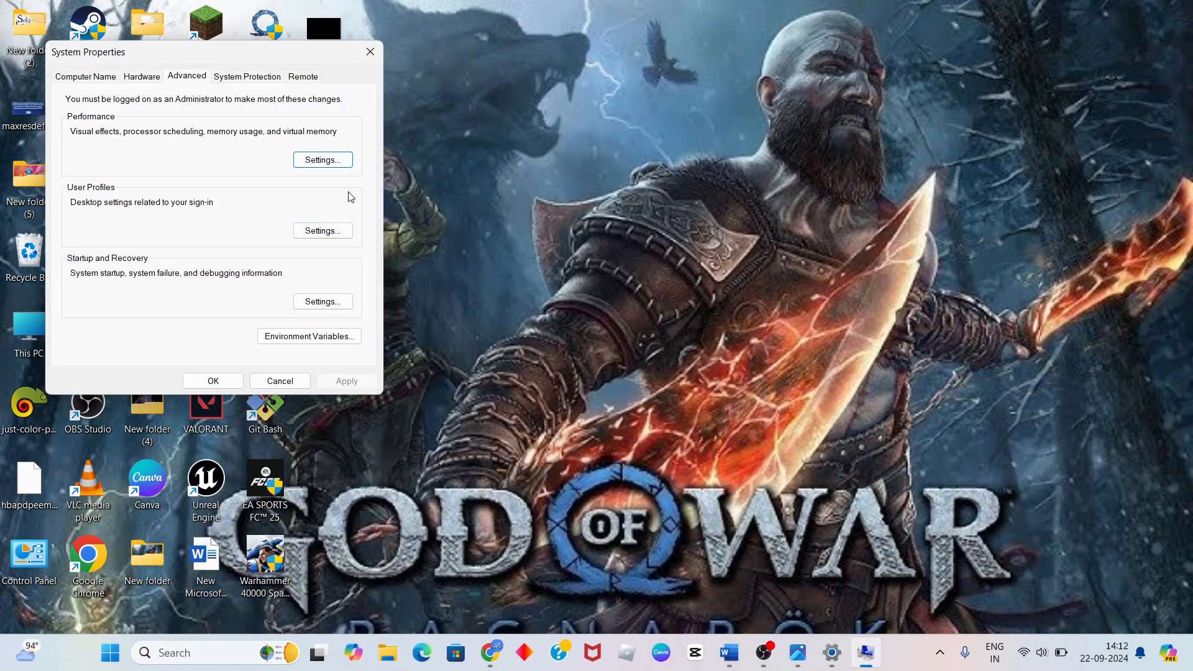
{"action": "mouse_move", "coordinate": [123, 115]}
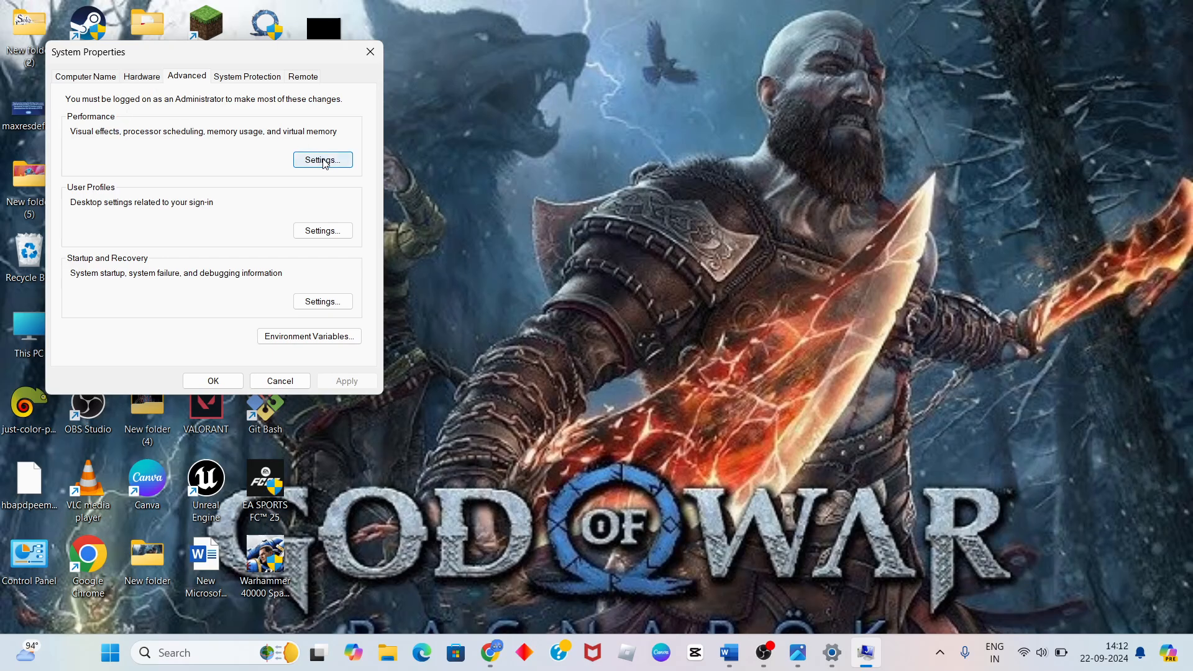
{"action": "left_click", "coordinate": [322, 160]}
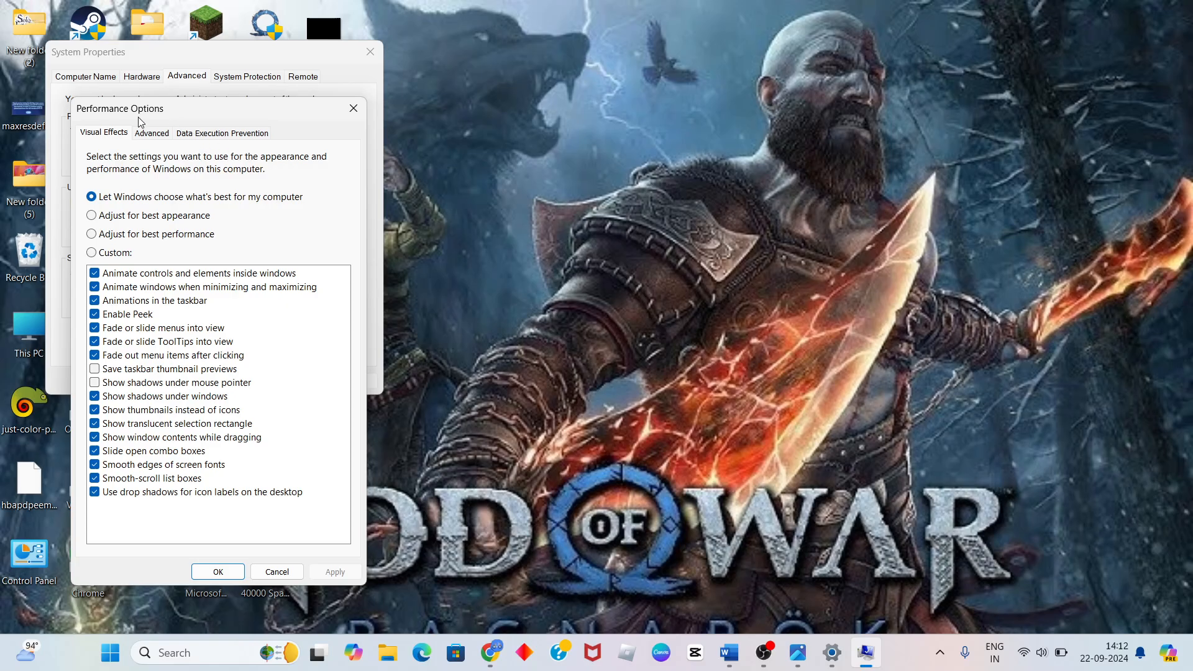
{"action": "left_click", "coordinate": [151, 133]}
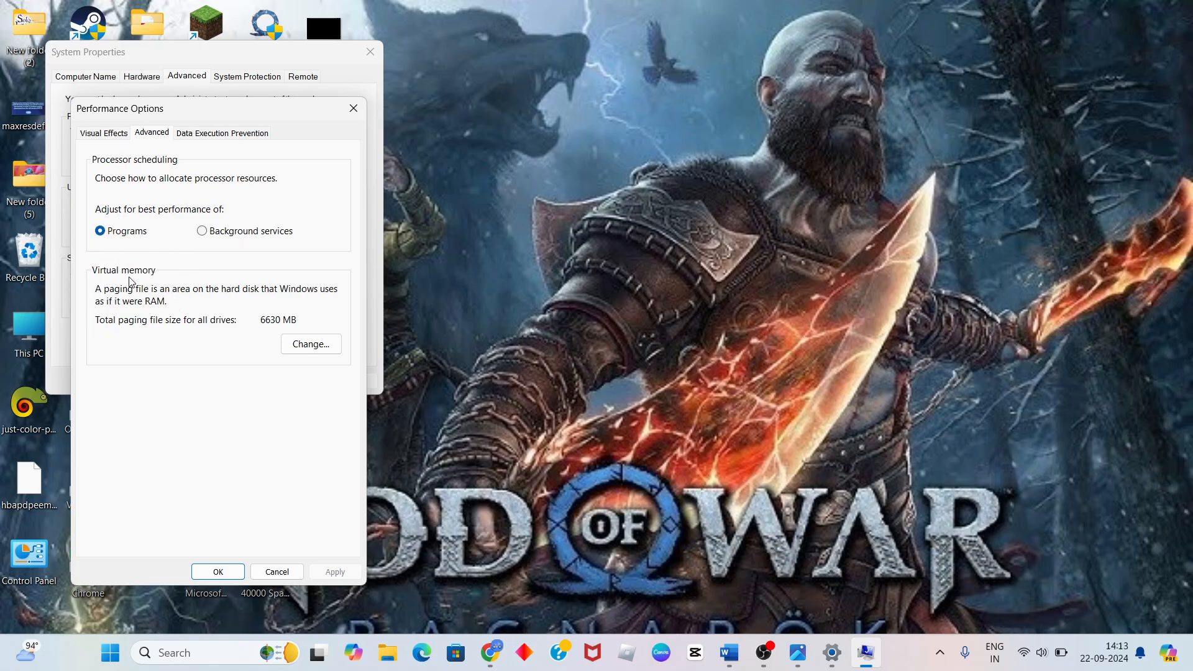
{"action": "left_click", "coordinate": [311, 344]}
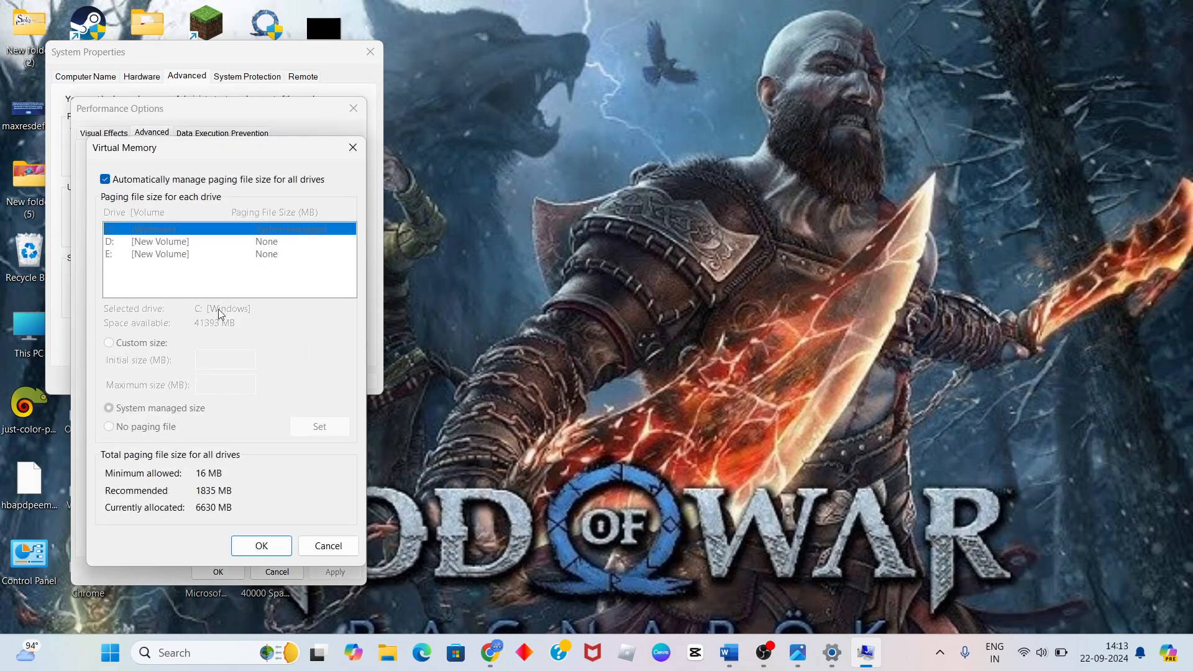
Step: Disable automatic paging management and enter a custom initial size of 8345 MB for drive C
{"action": "left_click", "coordinate": [104, 179]}
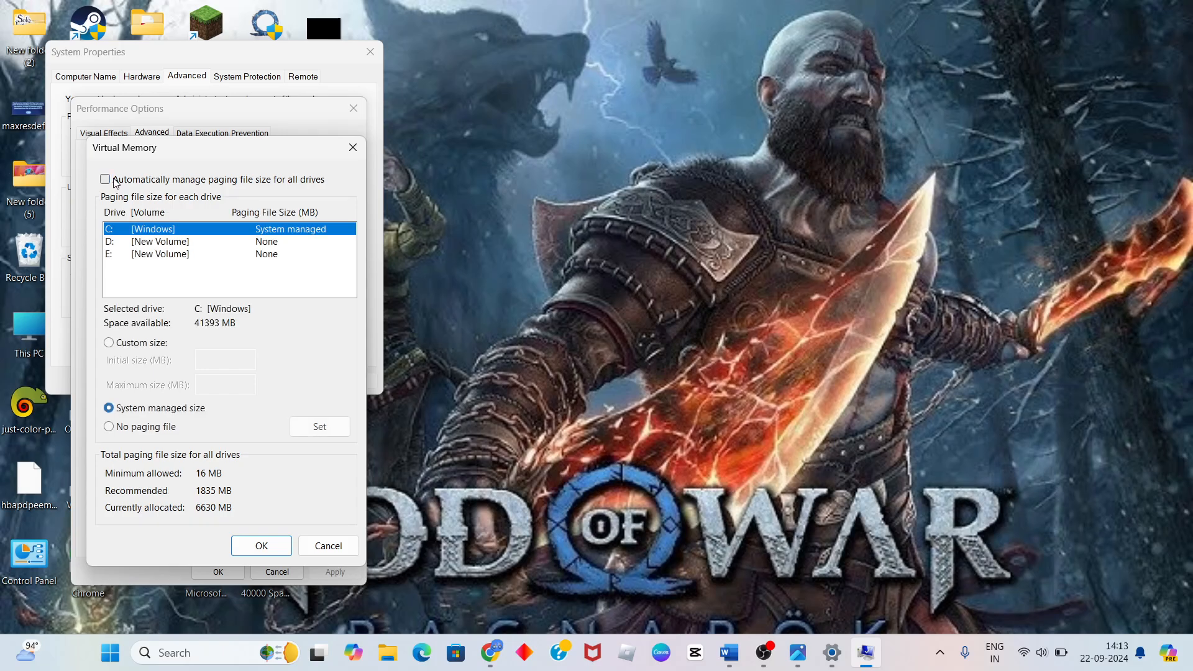
{"action": "left_click", "coordinate": [108, 343]}
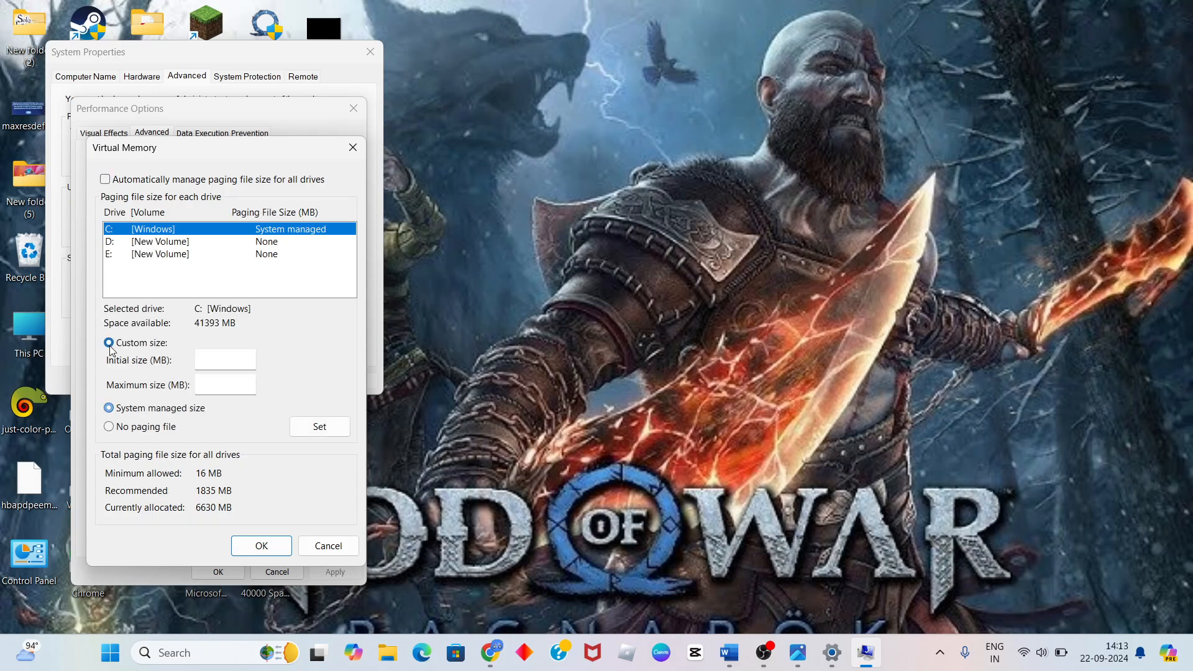
{"action": "left_click", "coordinate": [109, 344]}
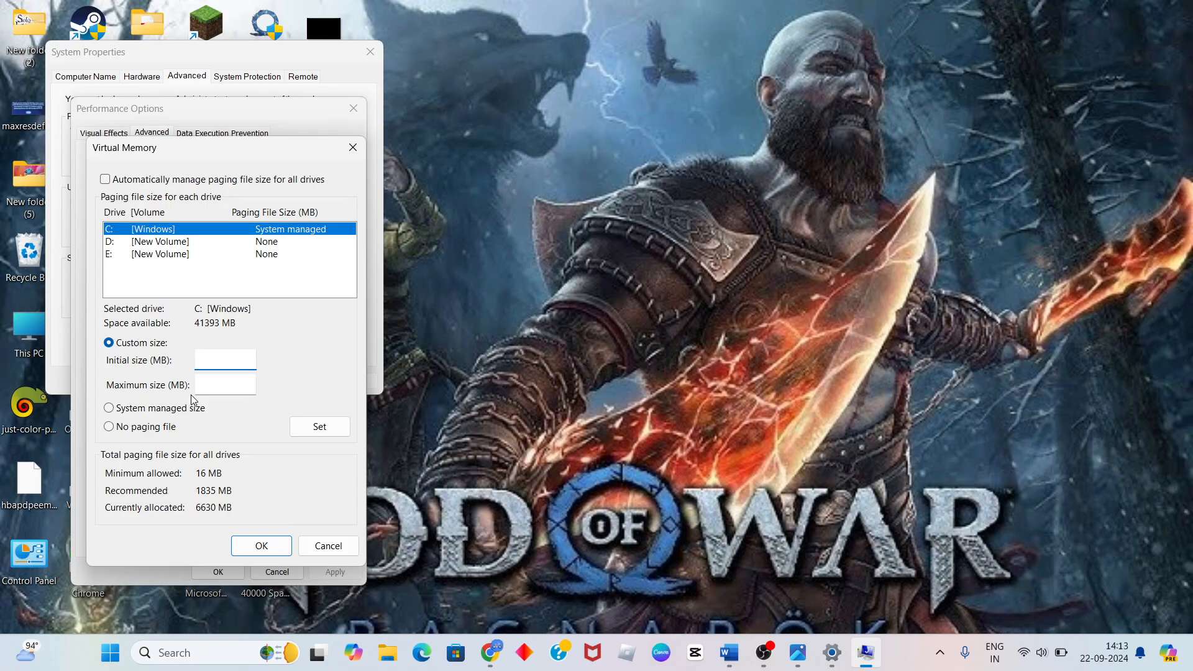
{"action": "type", "text": "8"}
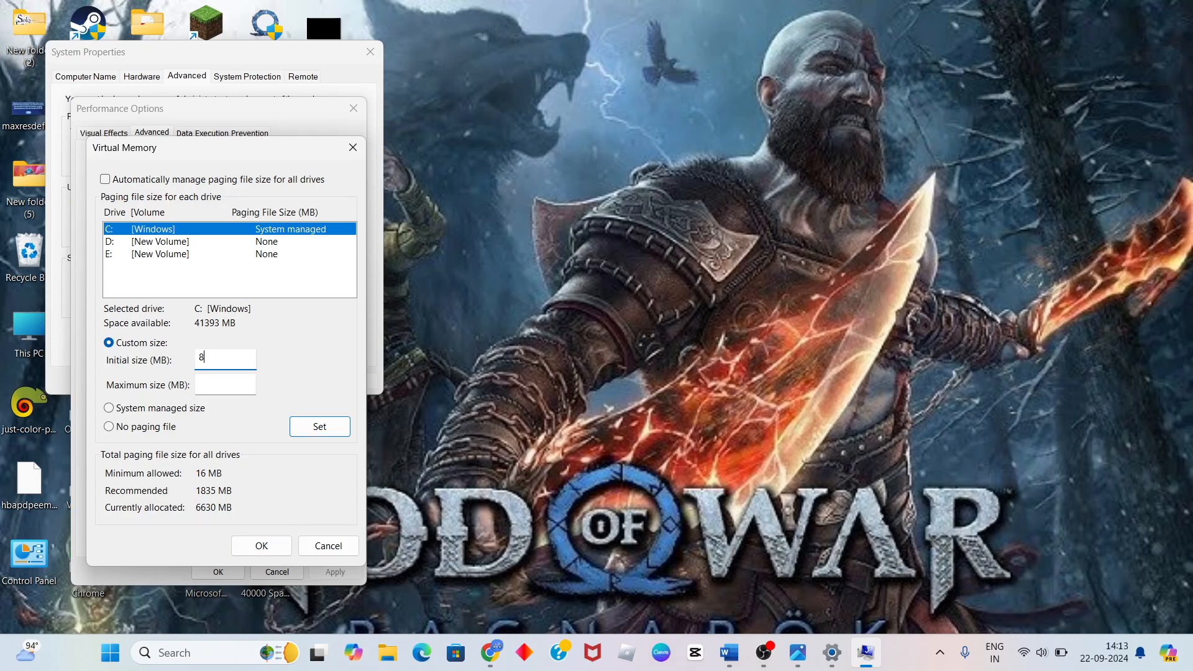
{"action": "type", "text": "3456"}
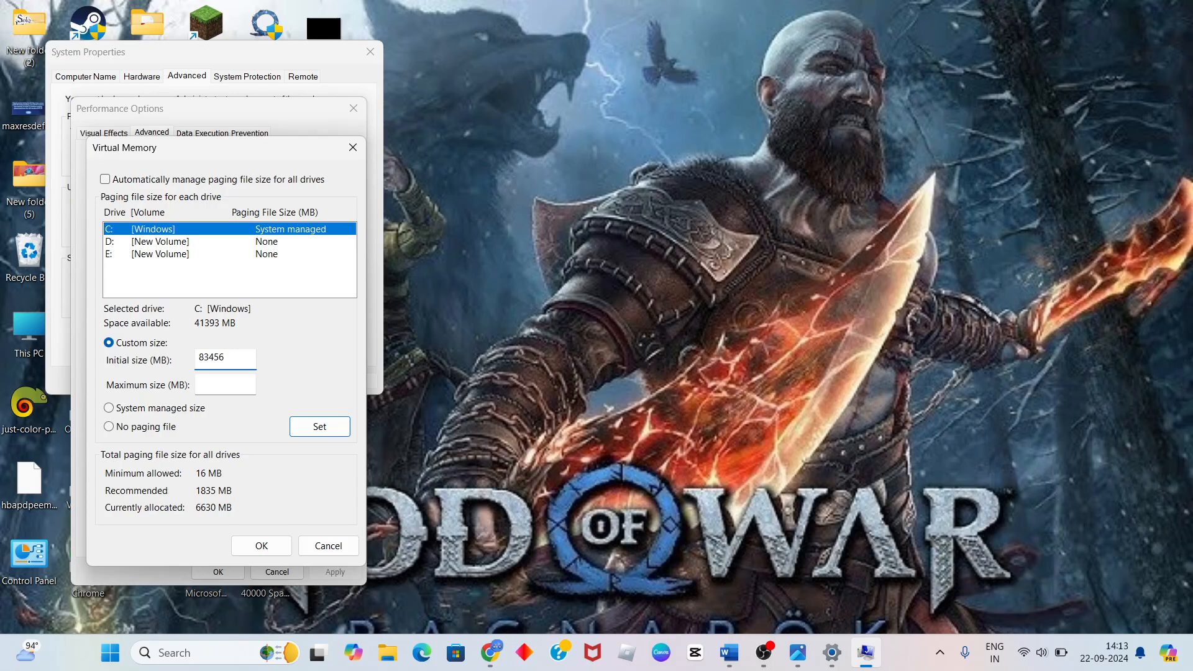
{"action": "key", "text": "Backspace"}
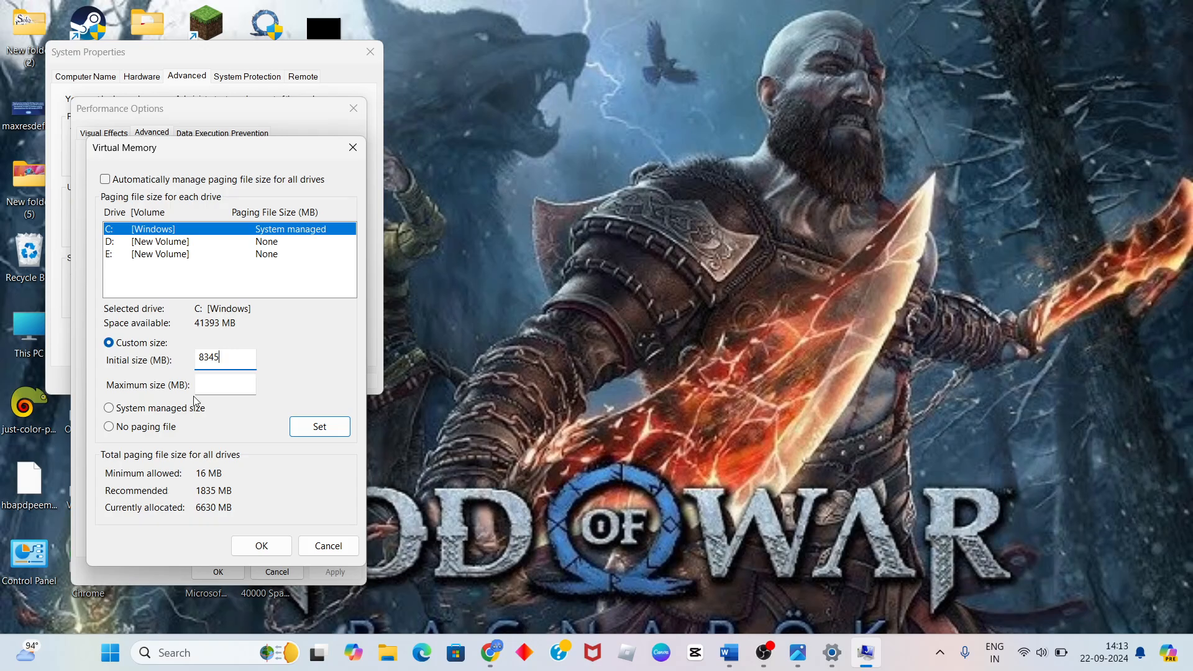
Step: Enter a maximum paging file size of 16846 MB, then cancel out of the virtual memory settings
{"action": "left_click", "coordinate": [225, 385]}
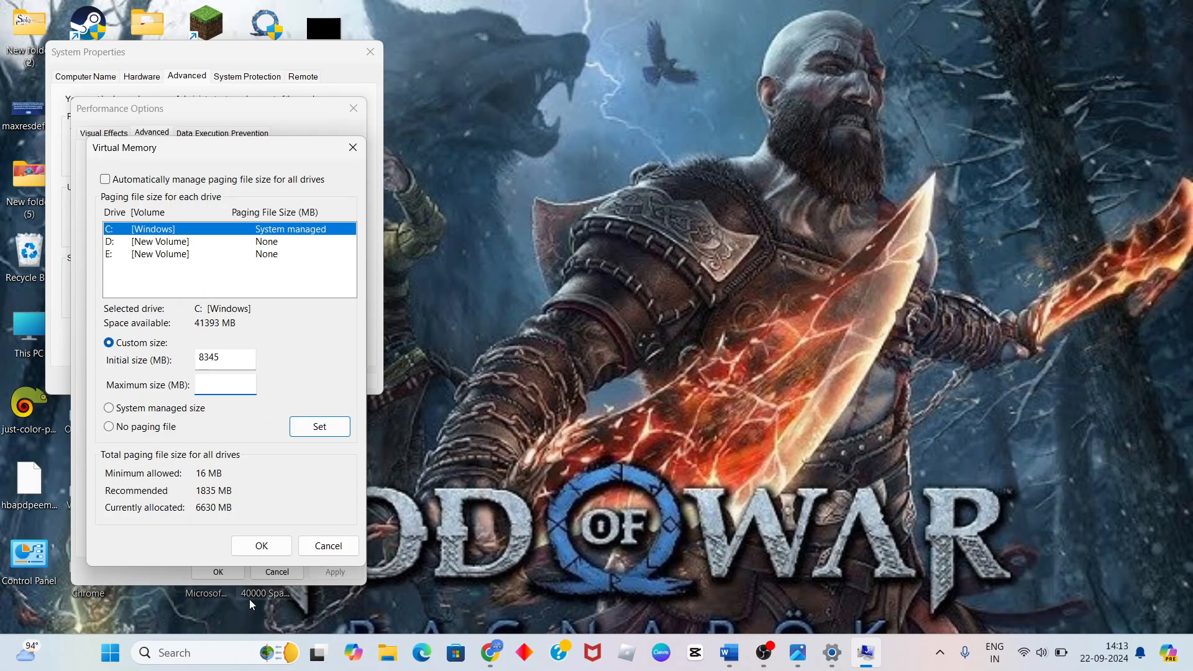
{"action": "type", "text": "8gb"}
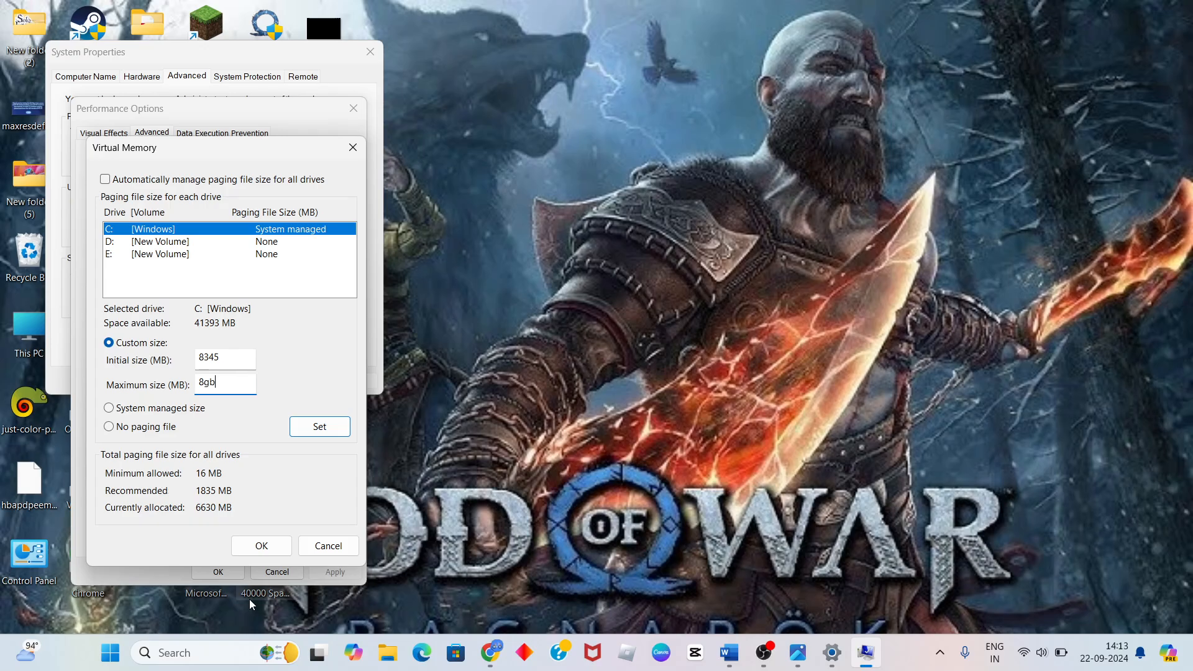
{"action": "mouse_move", "coordinate": [217, 381]}
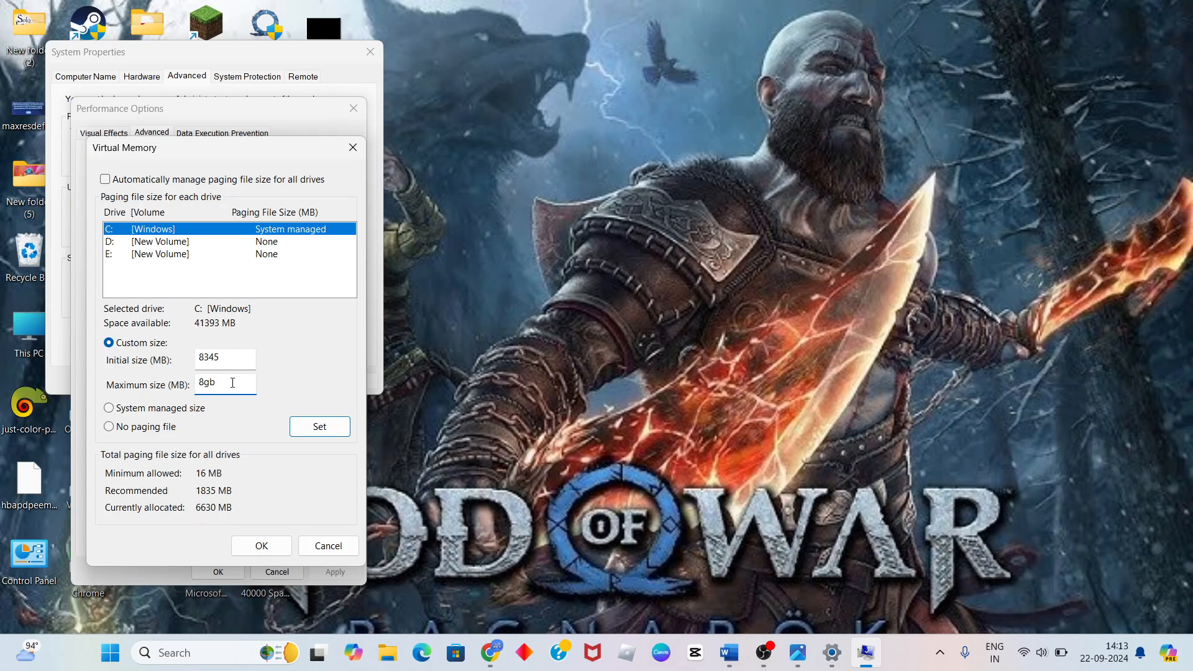
{"action": "type", "text": "ram"}
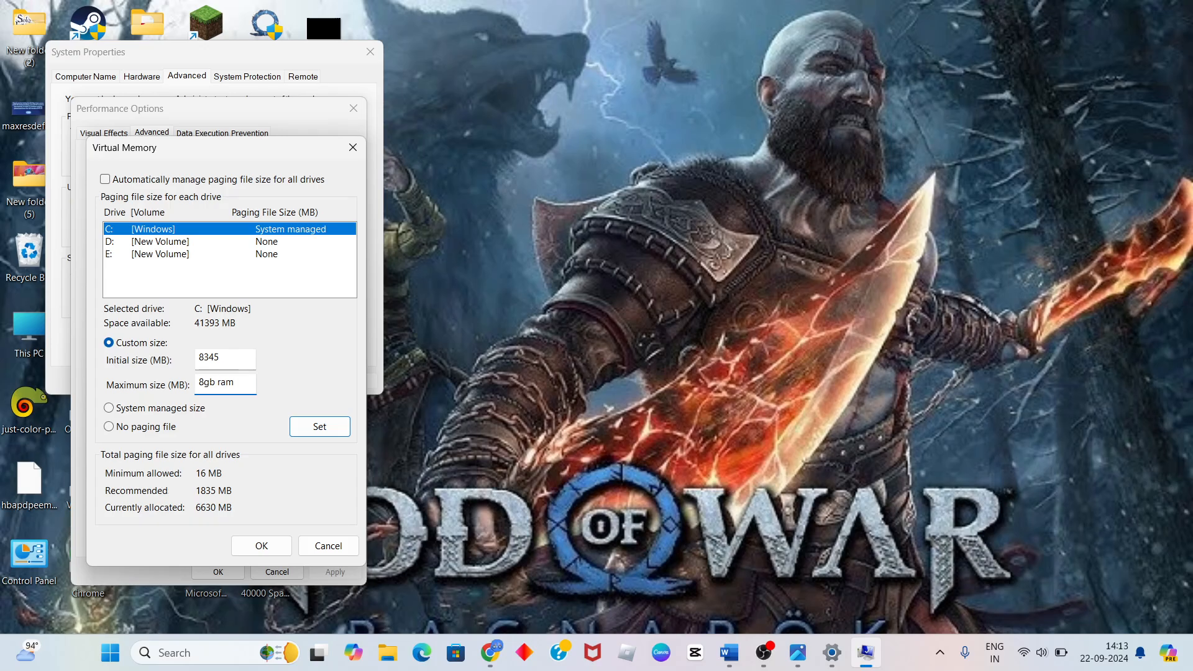
{"action": "triple_click", "coordinate": [225, 382]}
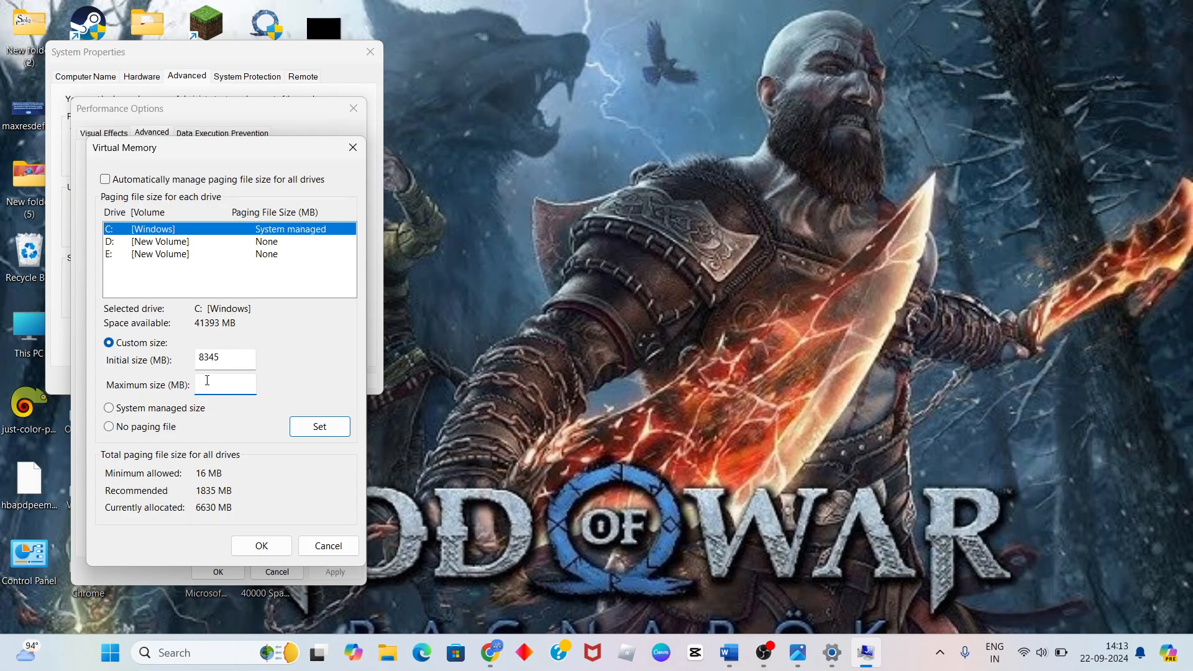
{"action": "type", "text": "16846"}
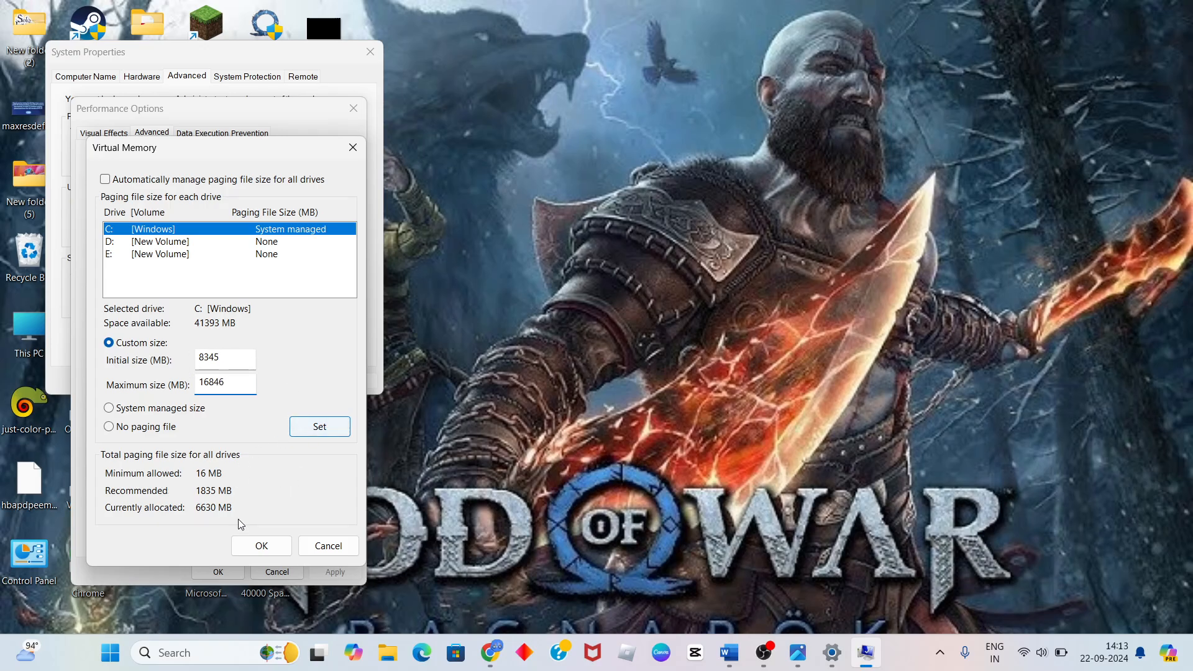
{"action": "left_click", "coordinate": [261, 546]}
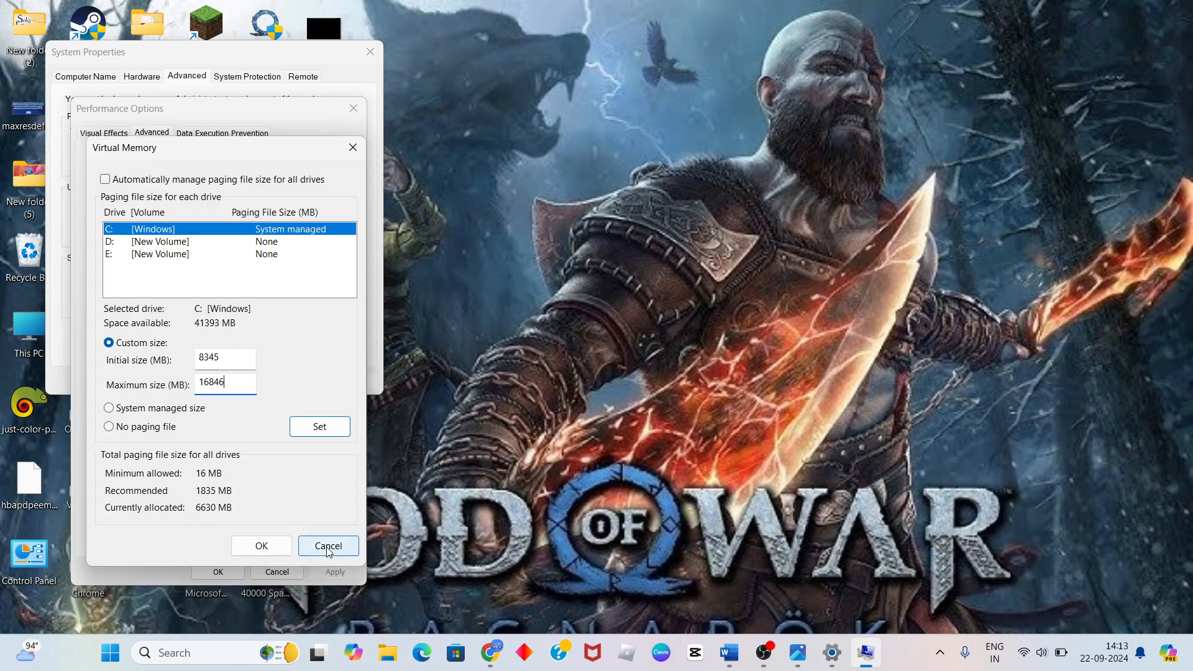
{"action": "left_click", "coordinate": [329, 547]}
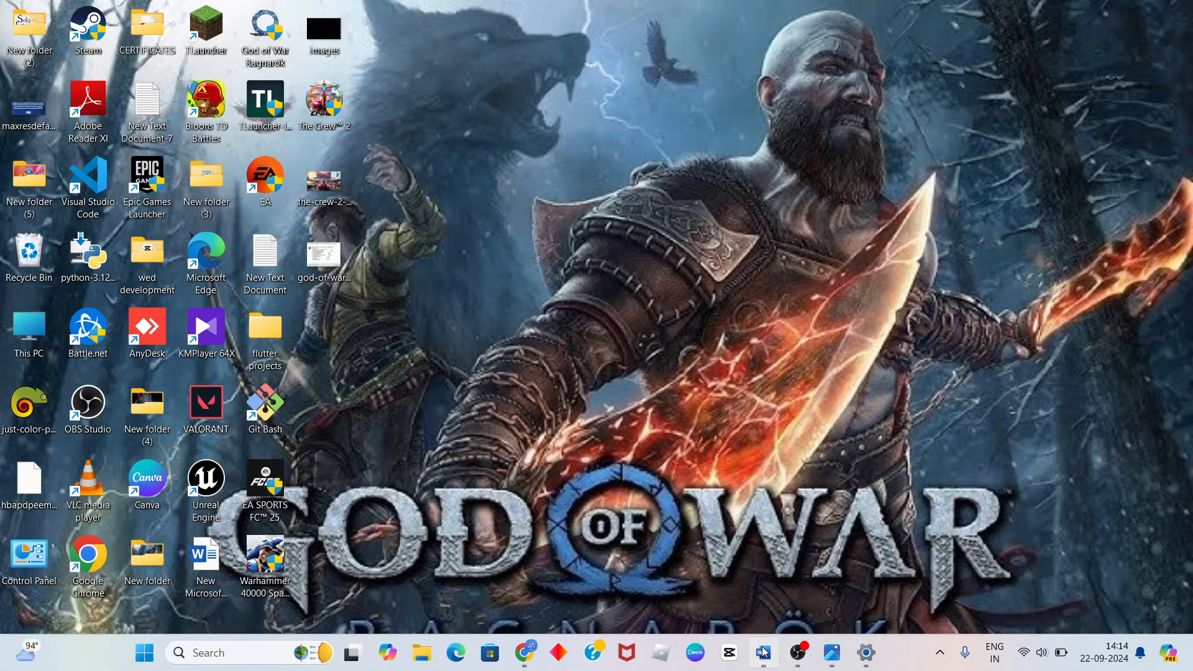
Step: Launch the DirectX Diagnostic Tool by running dxdiag from the Run dialog
{"action": "left_click", "coordinate": [762, 652]}
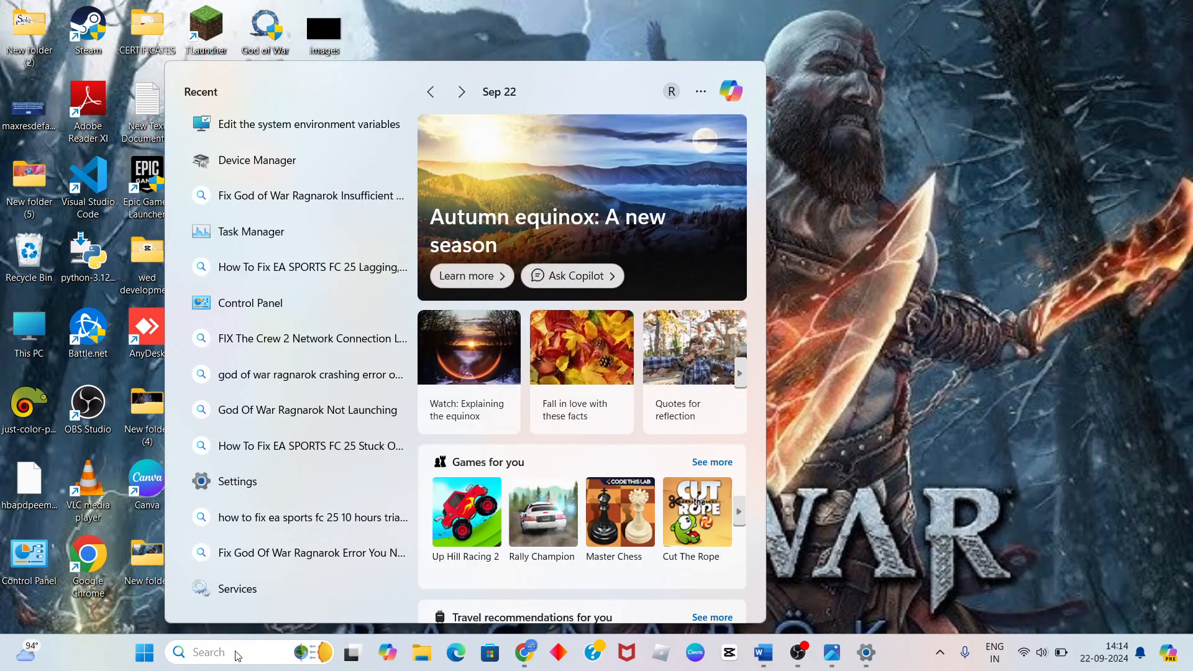
{"action": "type", "text": "run"}
{"action": "type", "text": "dxdiag"}
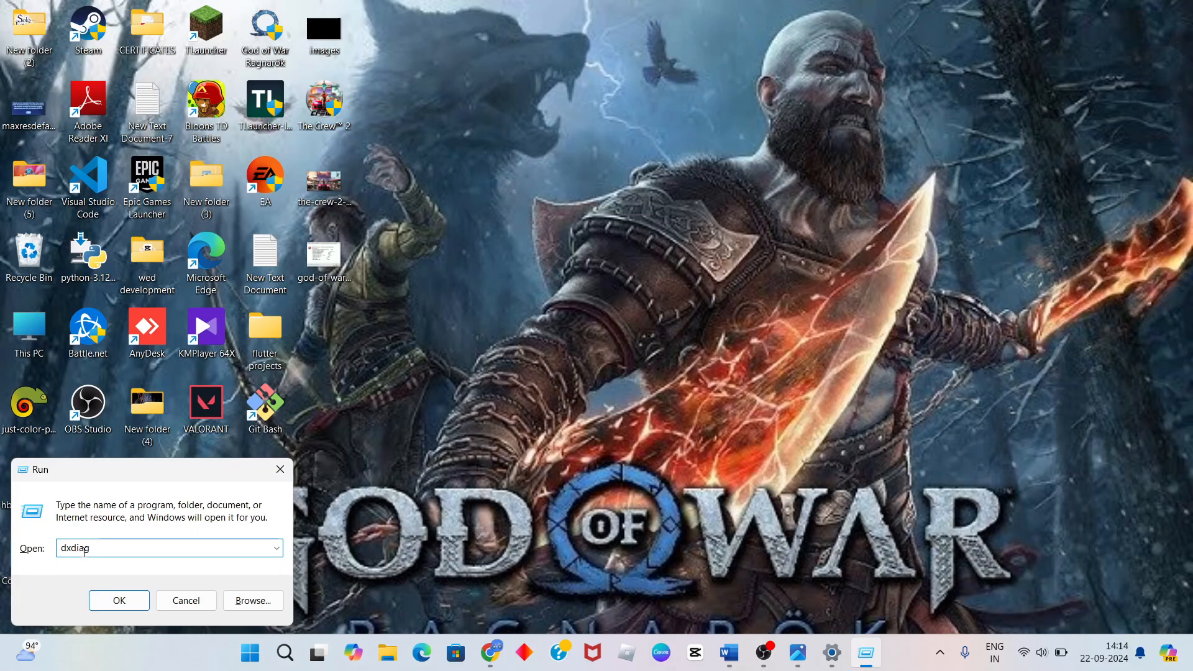
{"action": "mouse_move", "coordinate": [133, 562]}
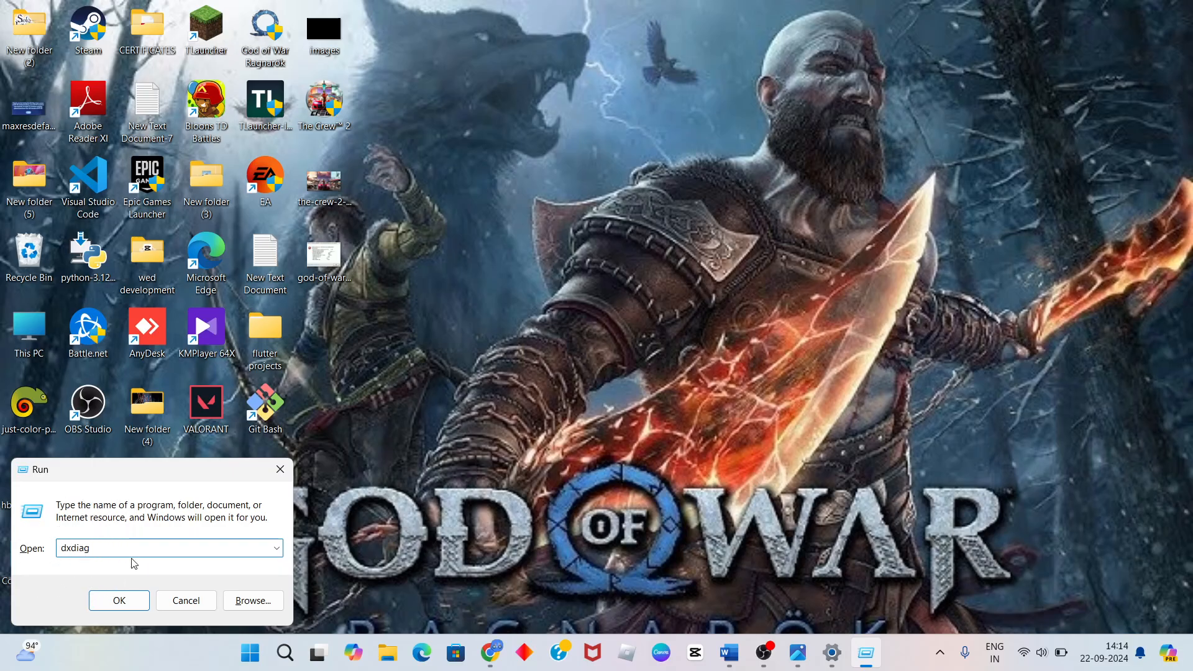
{"action": "left_click", "coordinate": [119, 600]}
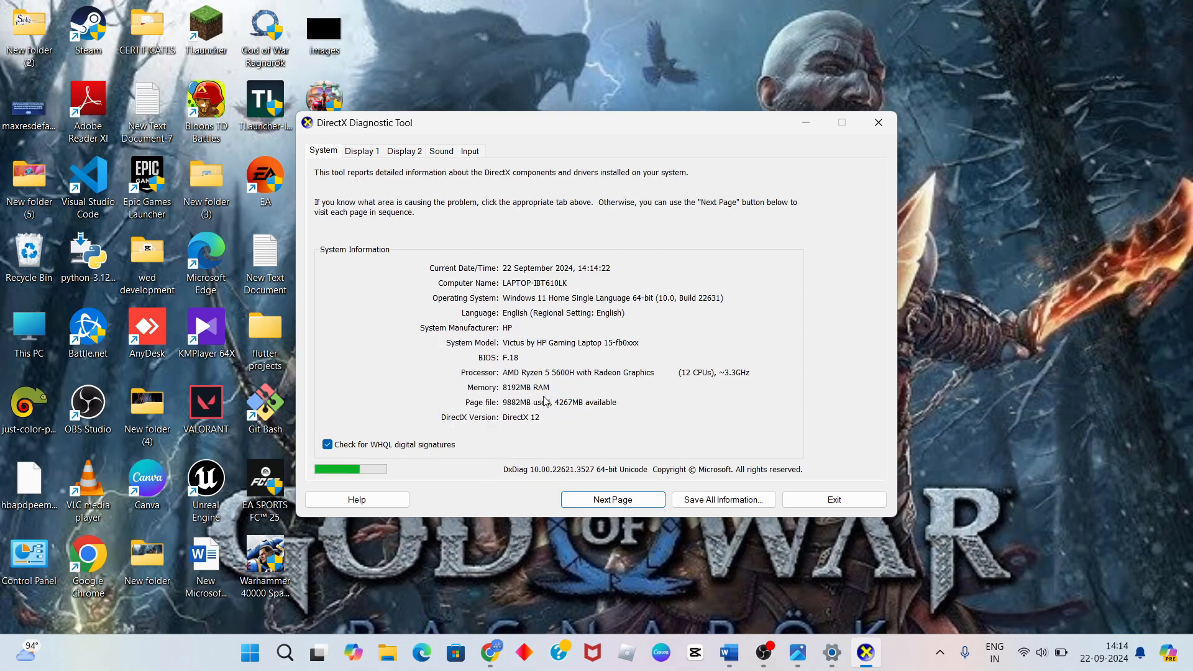
{"action": "mouse_move", "coordinate": [535, 426]}
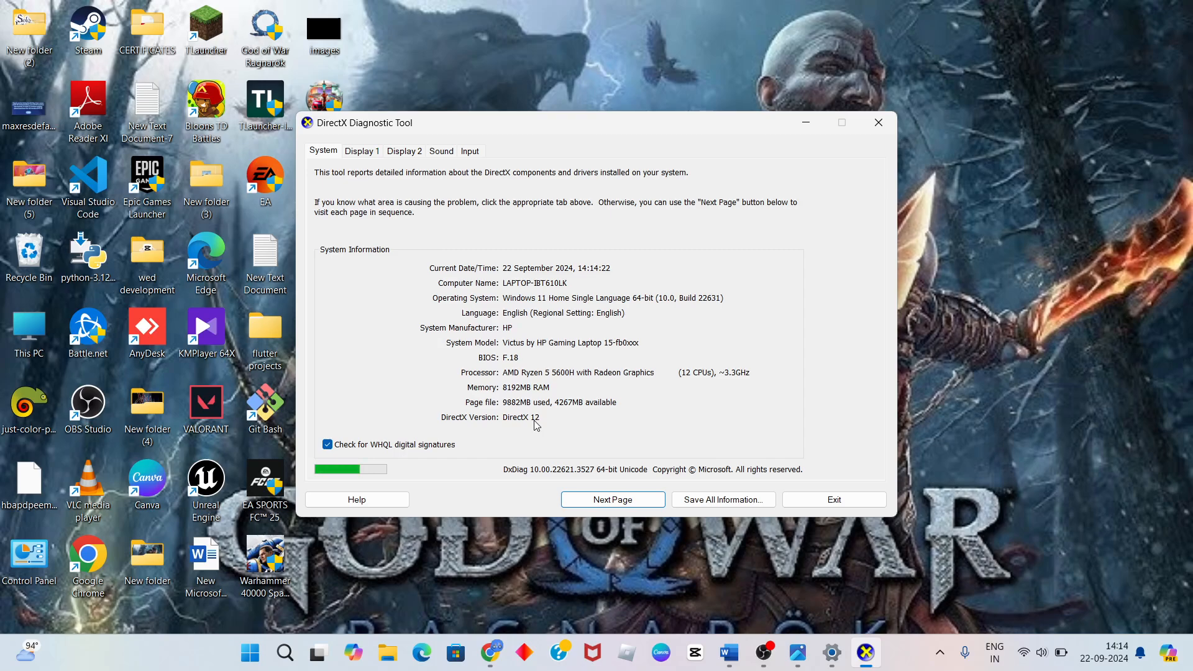
{"action": "mouse_move", "coordinate": [538, 442]}
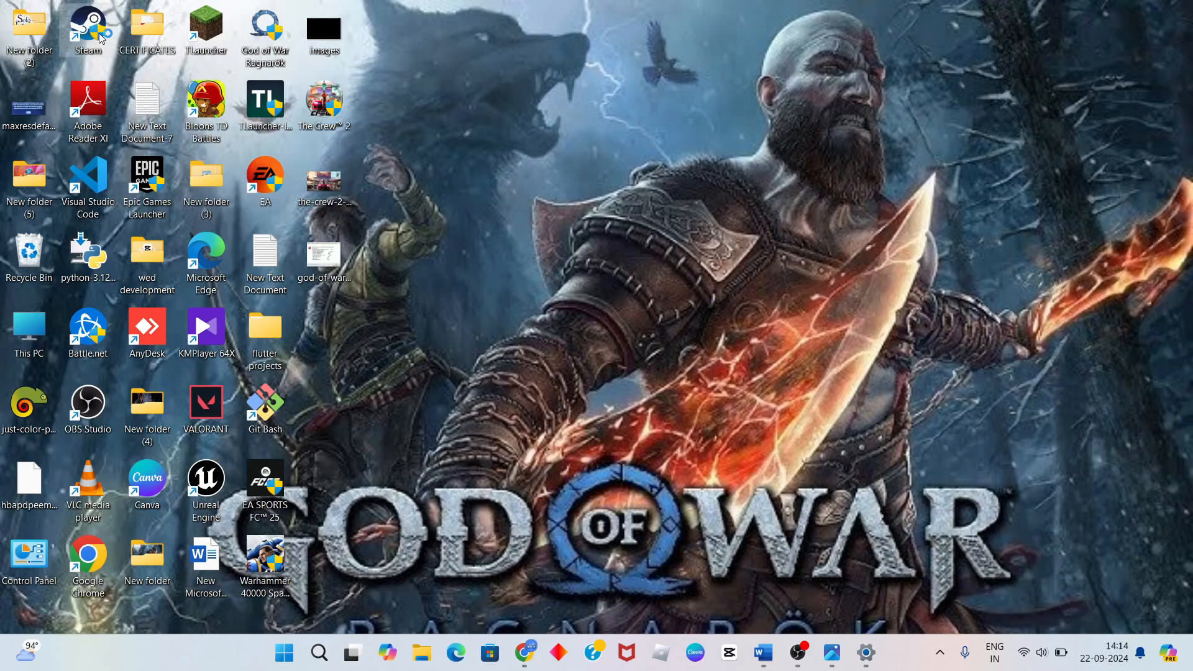
{"action": "mouse_move", "coordinate": [533, 474]}
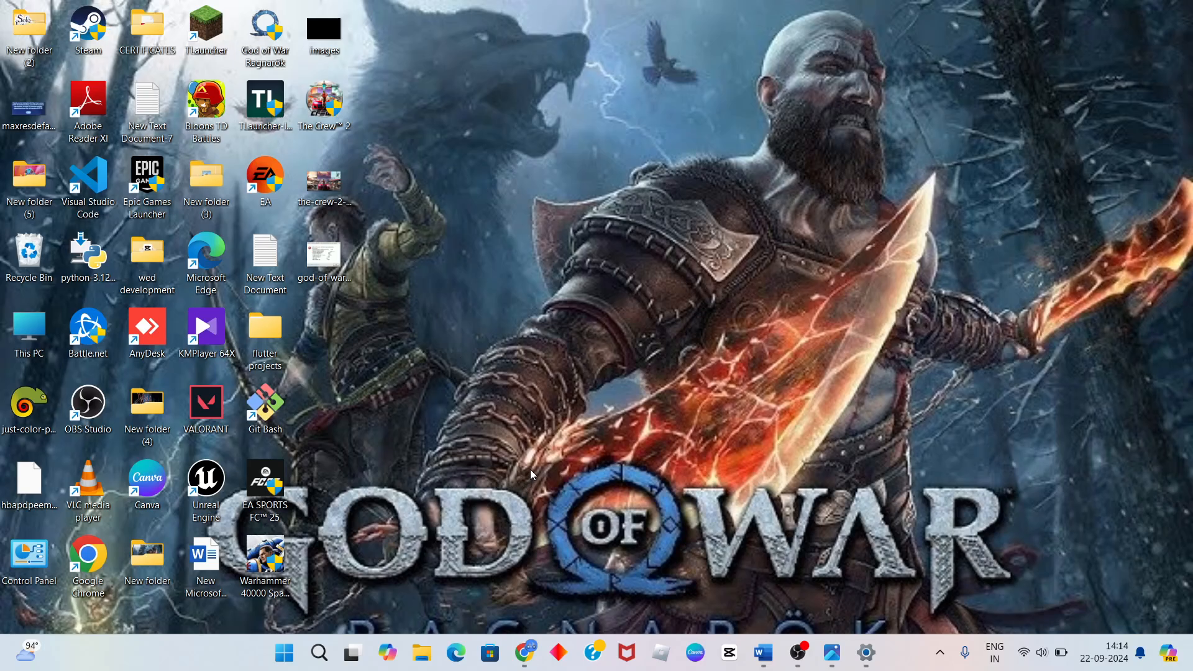
Step: Launch Steam and open the Properties of Bloons TD Battles from the Library list
{"action": "left_click", "coordinate": [866, 653]}
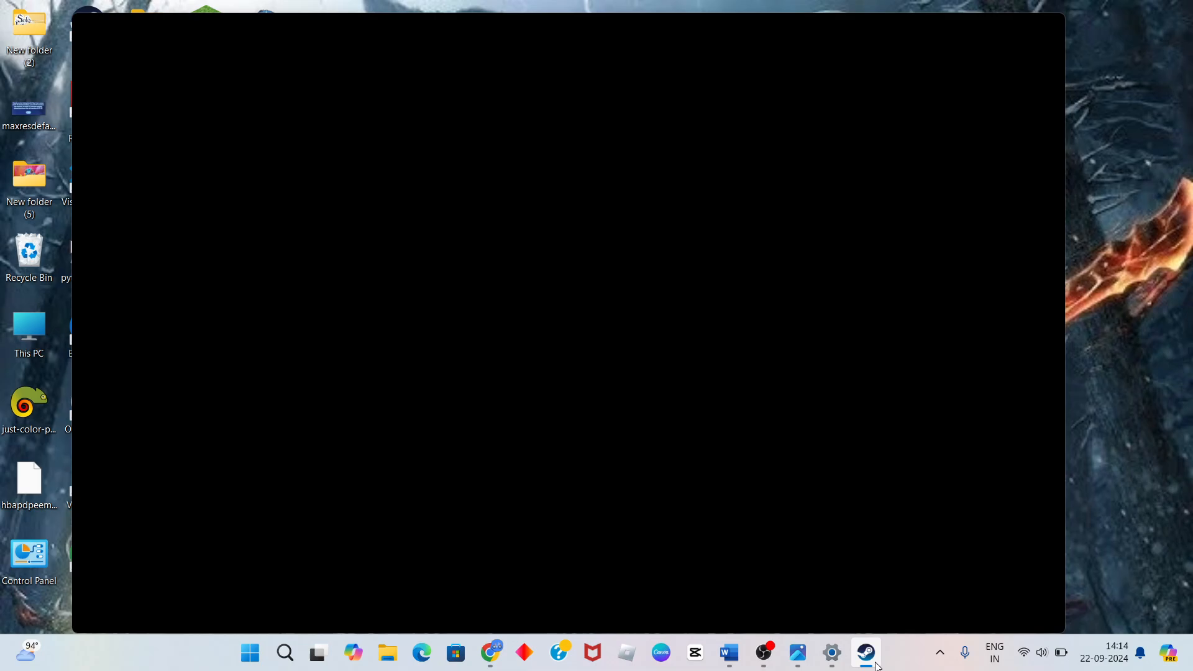
{"action": "left_click", "coordinate": [865, 652]}
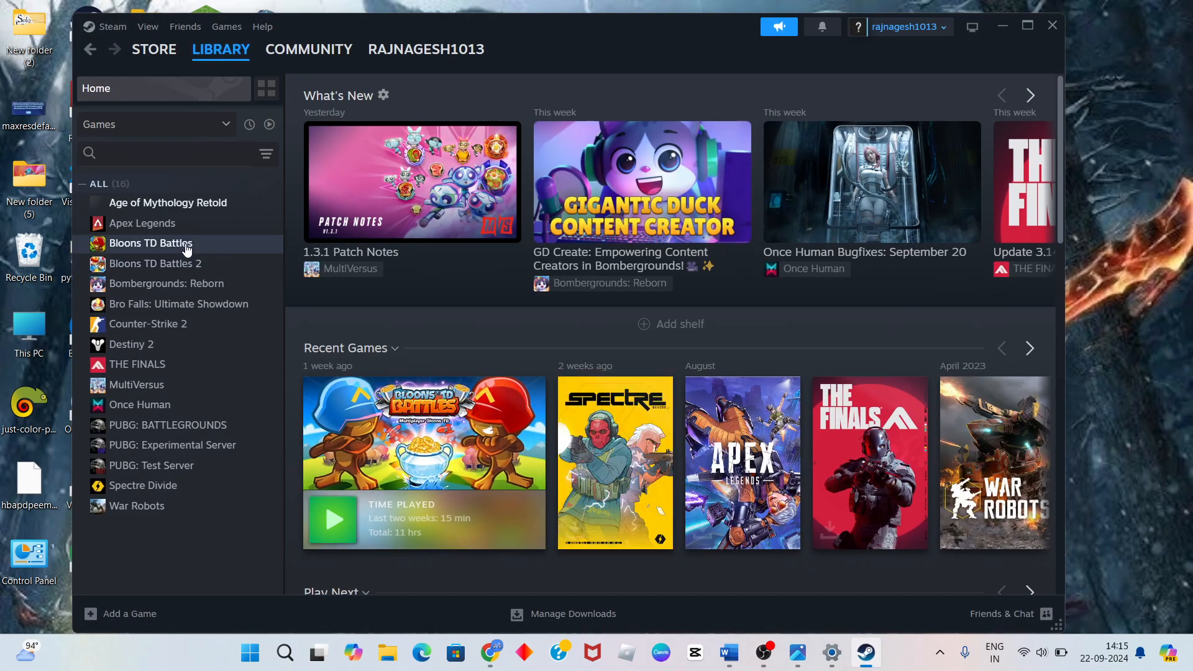
{"action": "right_click", "coordinate": [151, 242]}
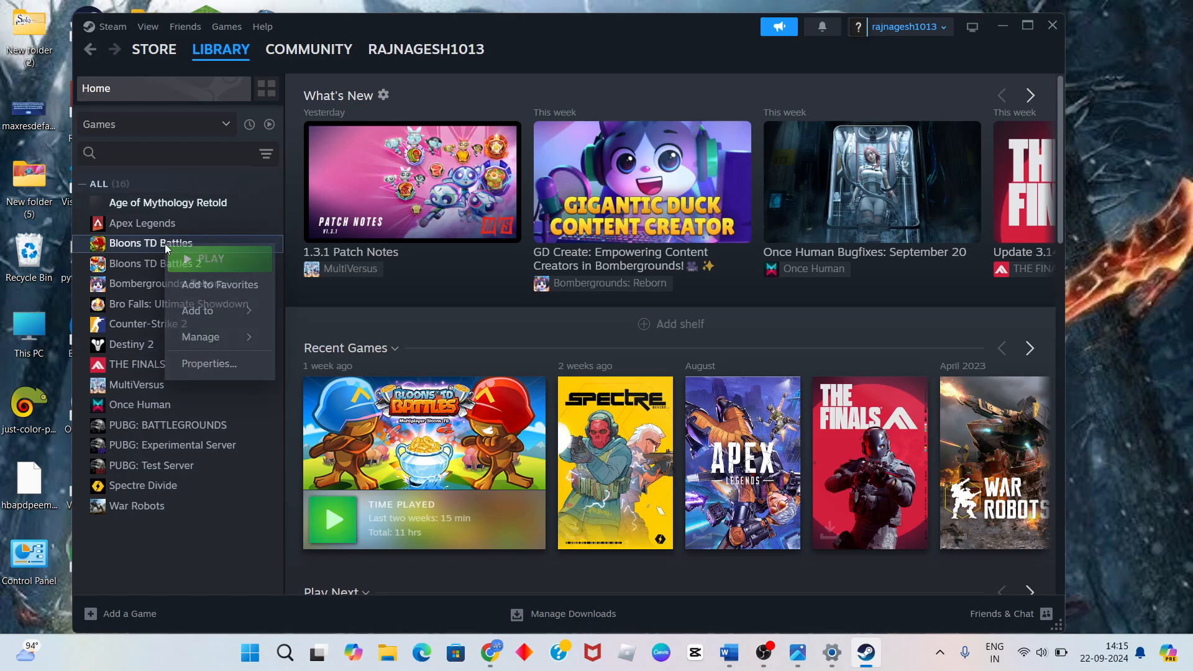
{"action": "left_click", "coordinate": [208, 365]}
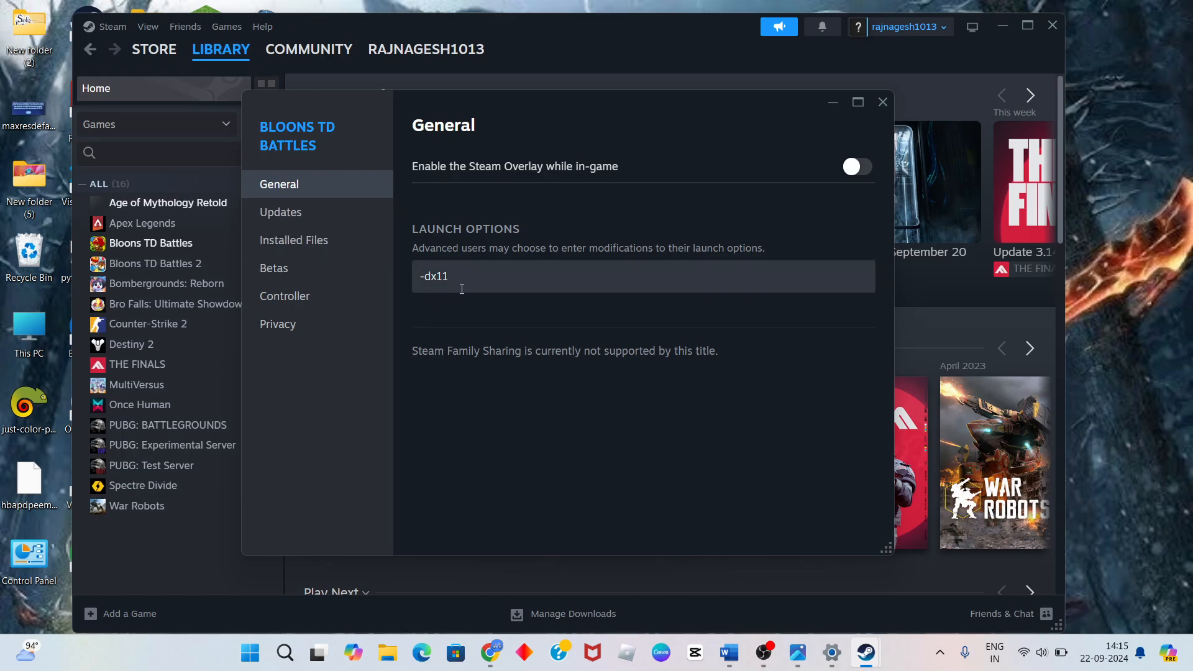
Step: Change the launch option from -dx11 to -dx12, then close Properties and Steam
{"action": "key", "text": "BackSpace"}
{"action": "type", "text": "2"}
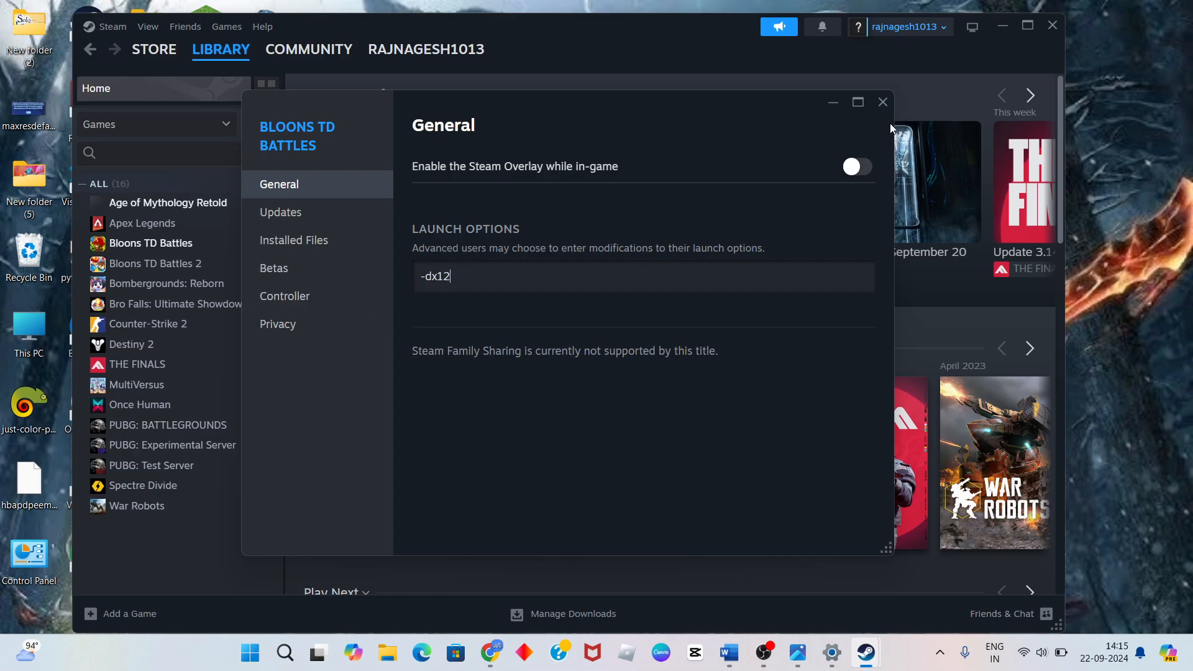
{"action": "left_click", "coordinate": [883, 102]}
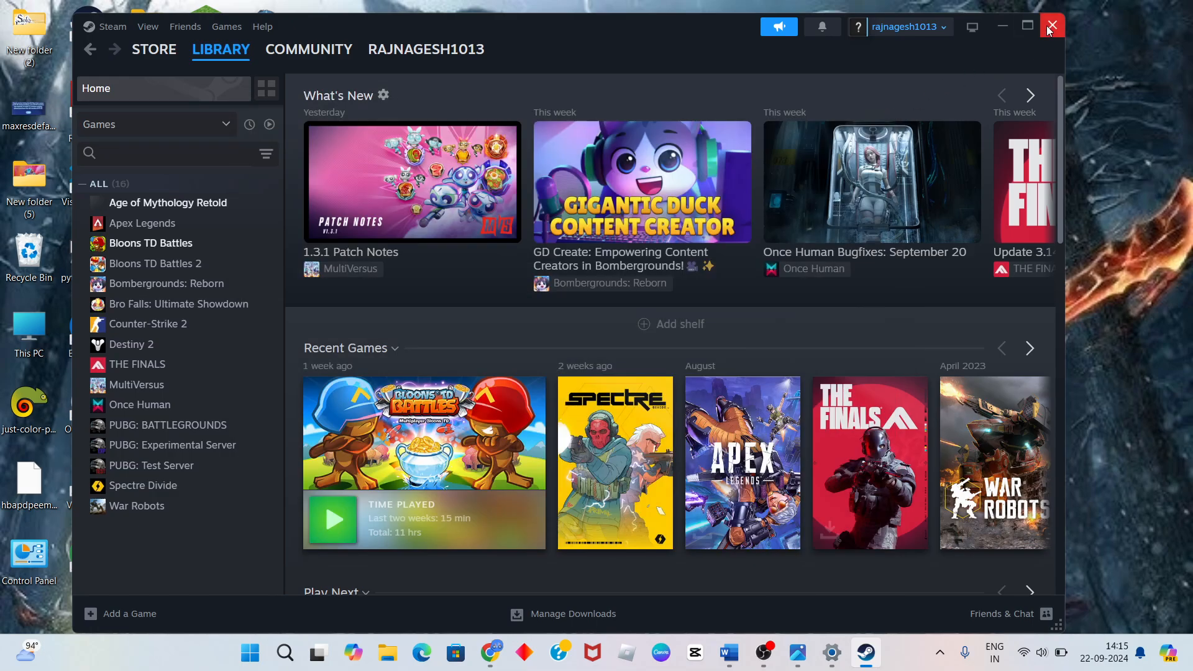
{"action": "left_click", "coordinate": [1053, 25]}
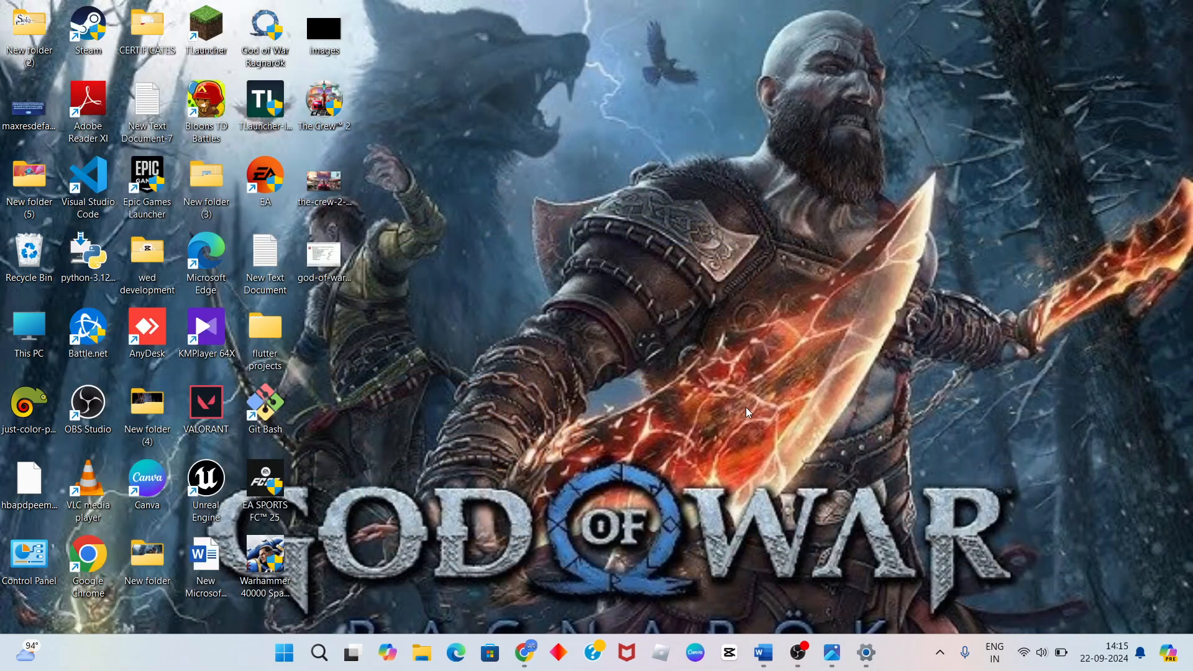